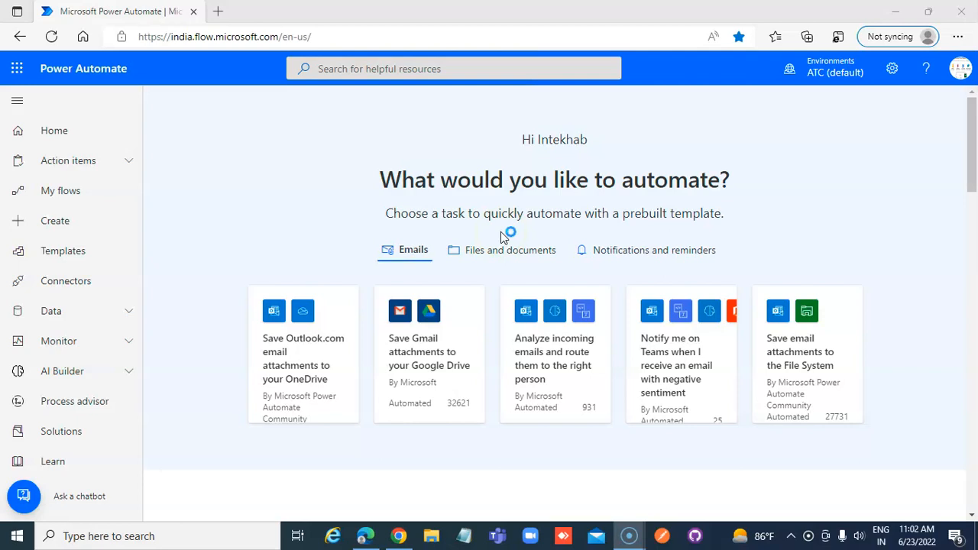
# Switch from Power Automate to Microsoft Teams on its join-or-create-a-team page
pyautogui.click(498, 535)
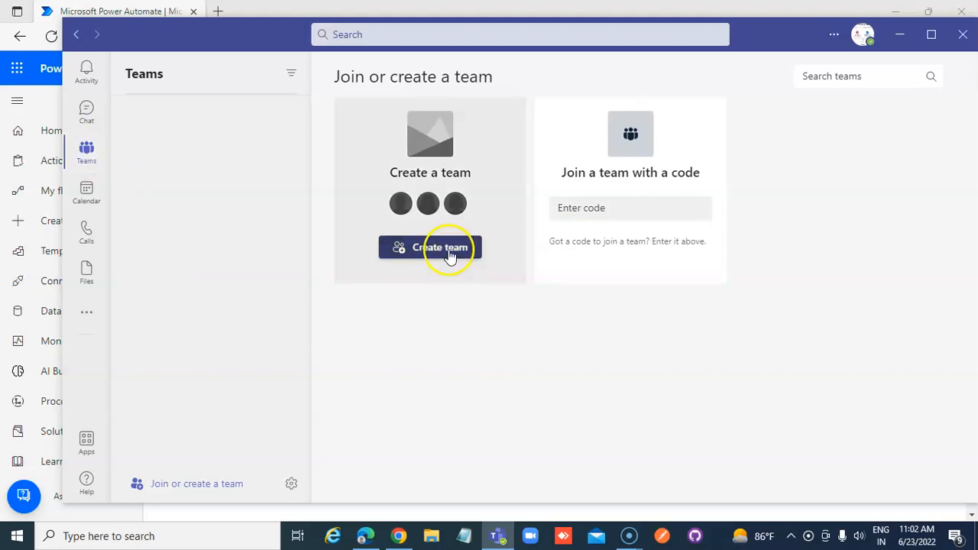
# Create a new public team from scratch named Flow_Test
pyautogui.click(440, 247)
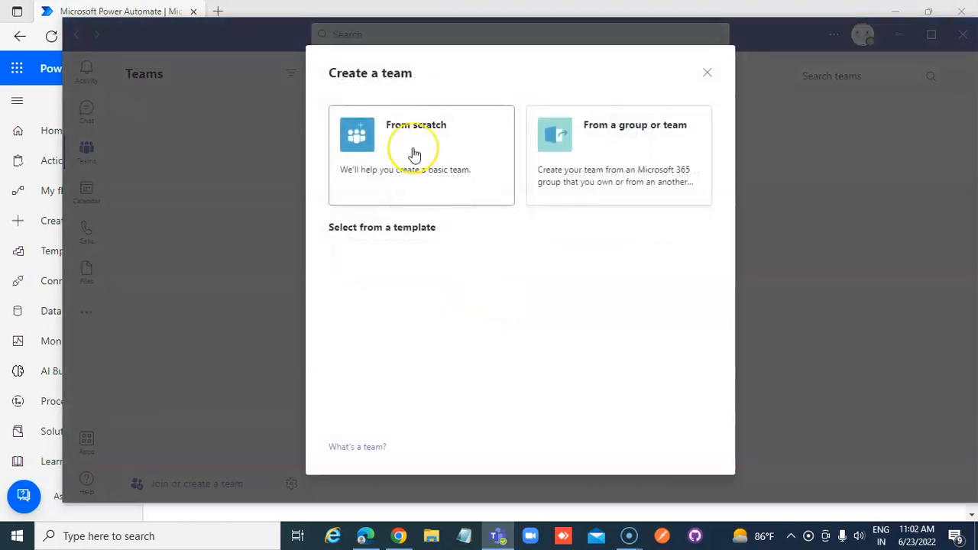
pyautogui.click(422, 156)
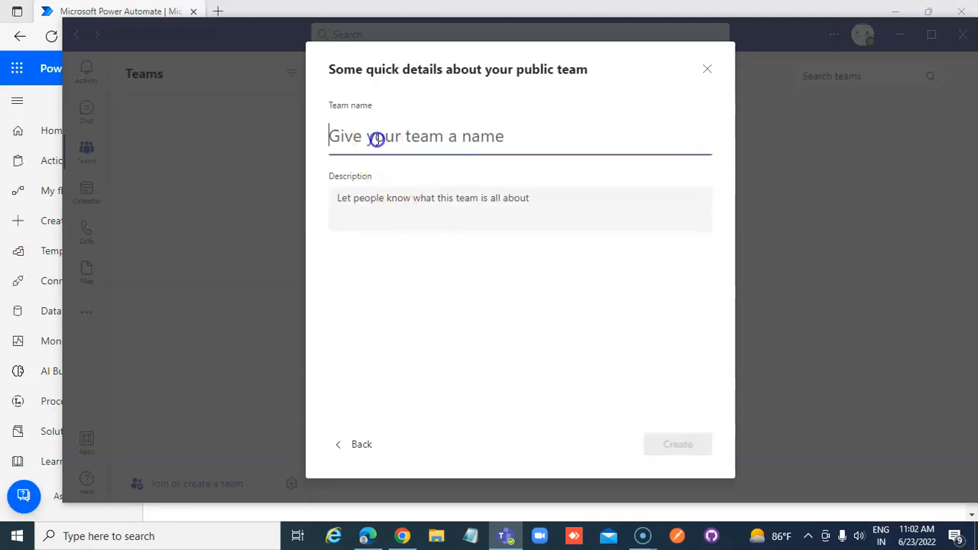
pyautogui.write('FLo')
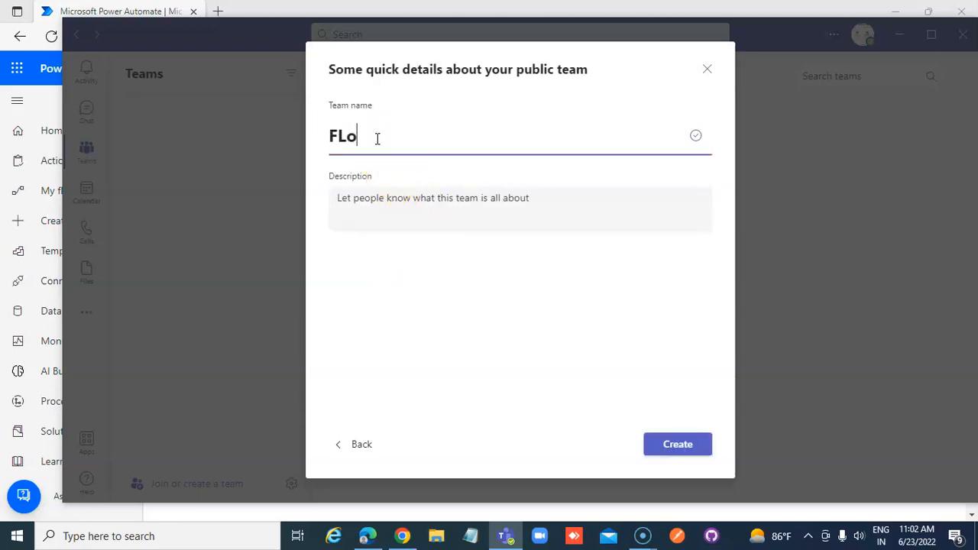
pyautogui.write('w')
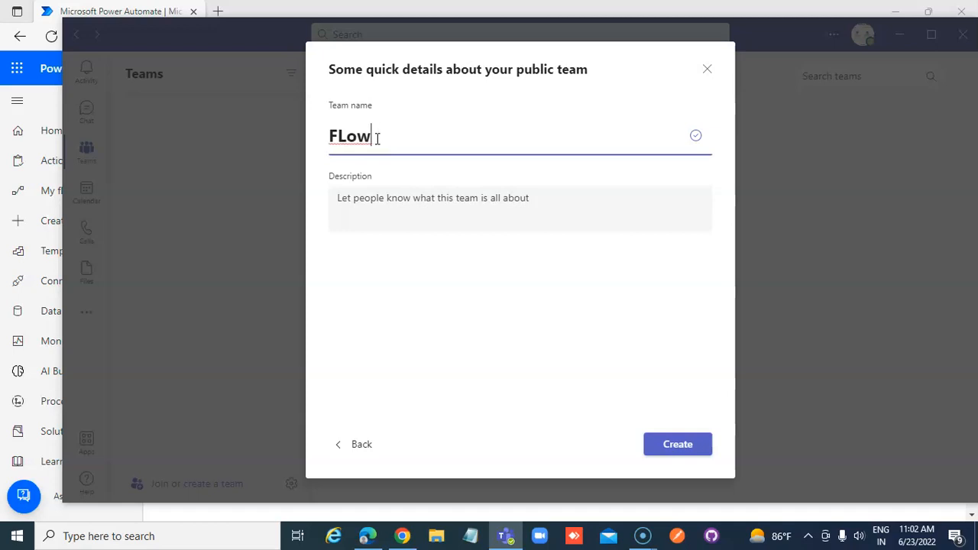
pyautogui.write('Flow_')
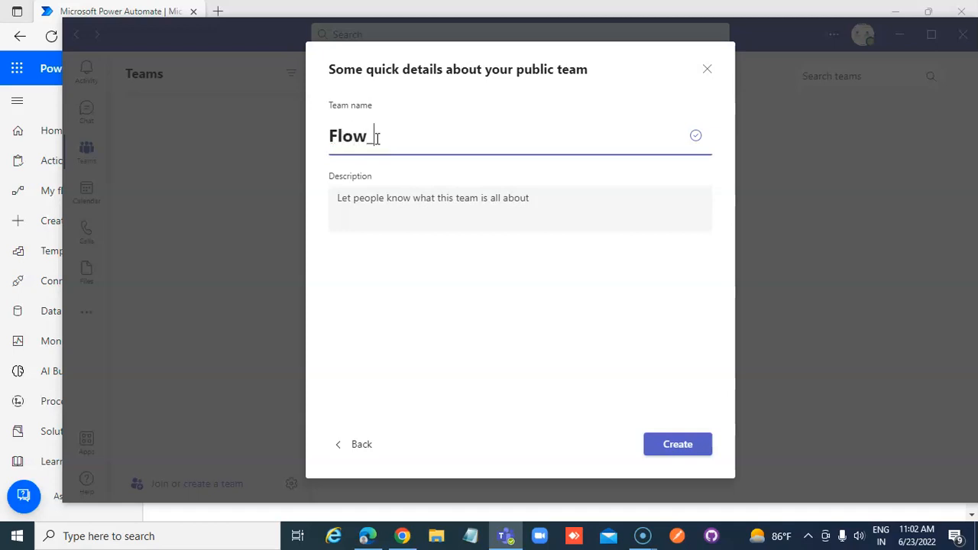
pyautogui.write('Test')
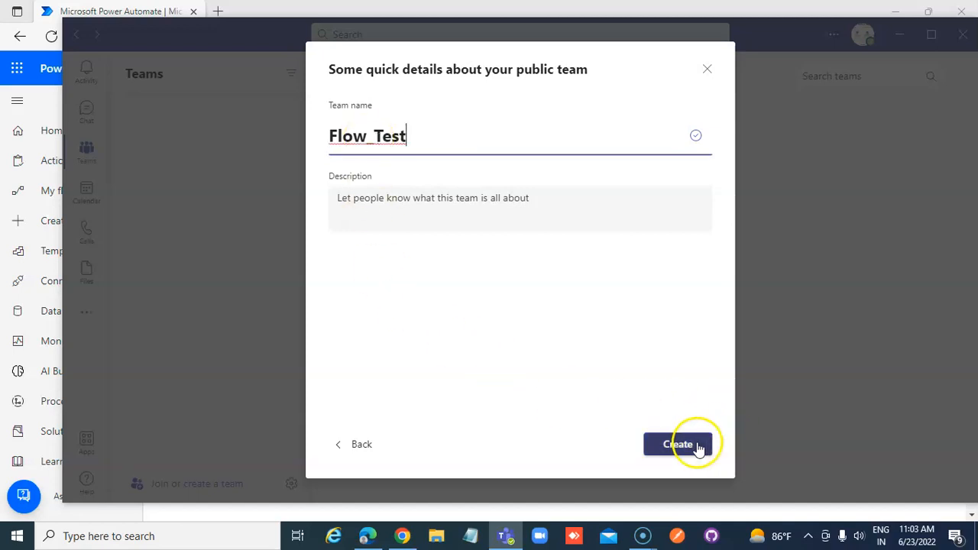
pyautogui.click(677, 444)
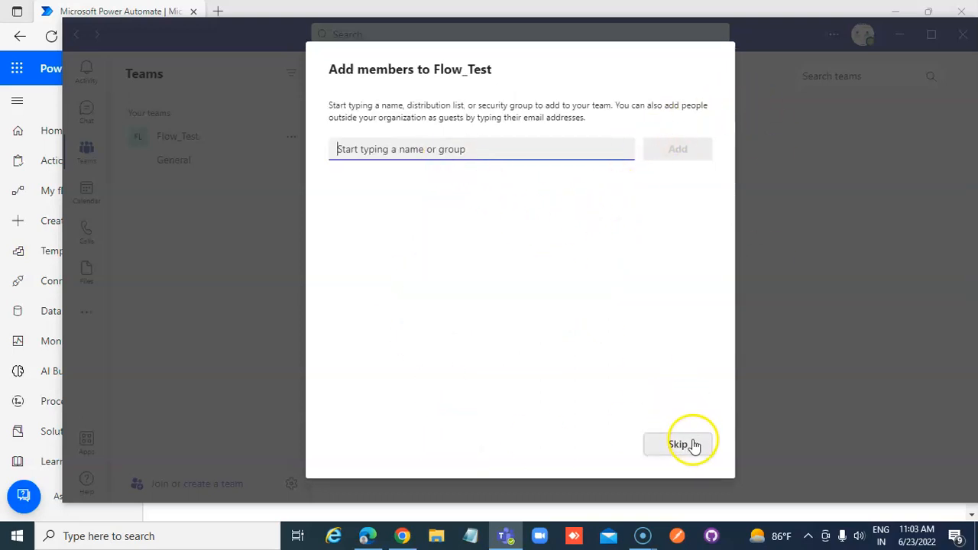
# Skip adding members, show Flow_Test's General channel, and return to Power Automate in the browser
pyautogui.click(679, 443)
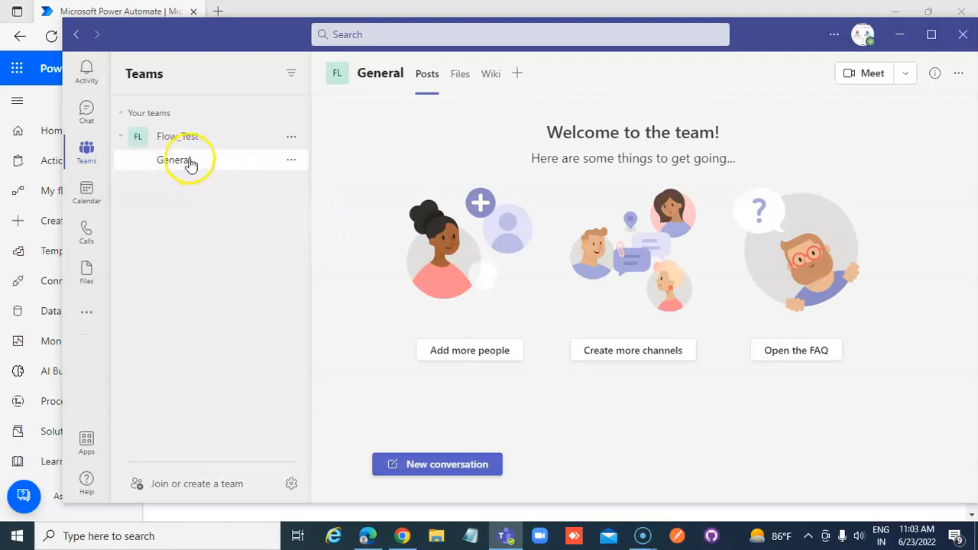
pyautogui.click(119, 136)
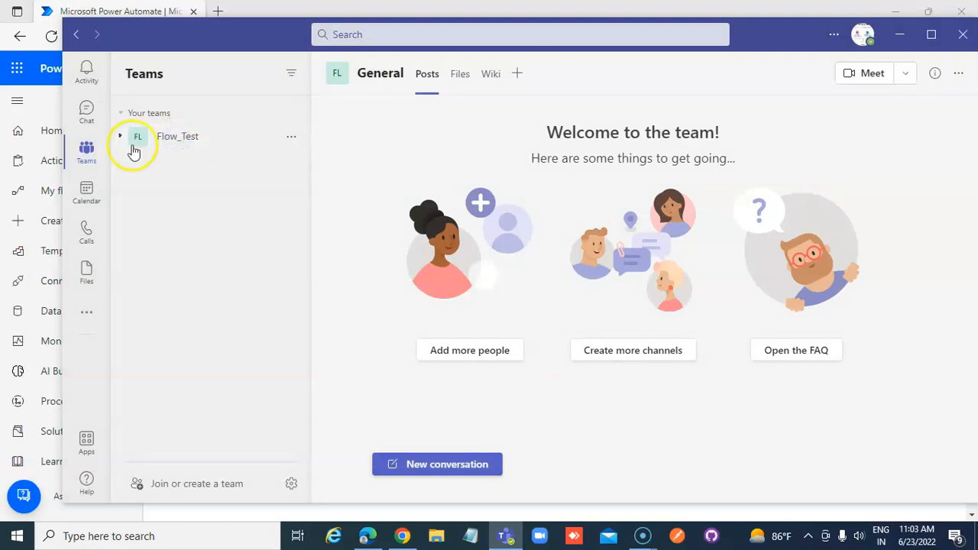
pyautogui.click(119, 136)
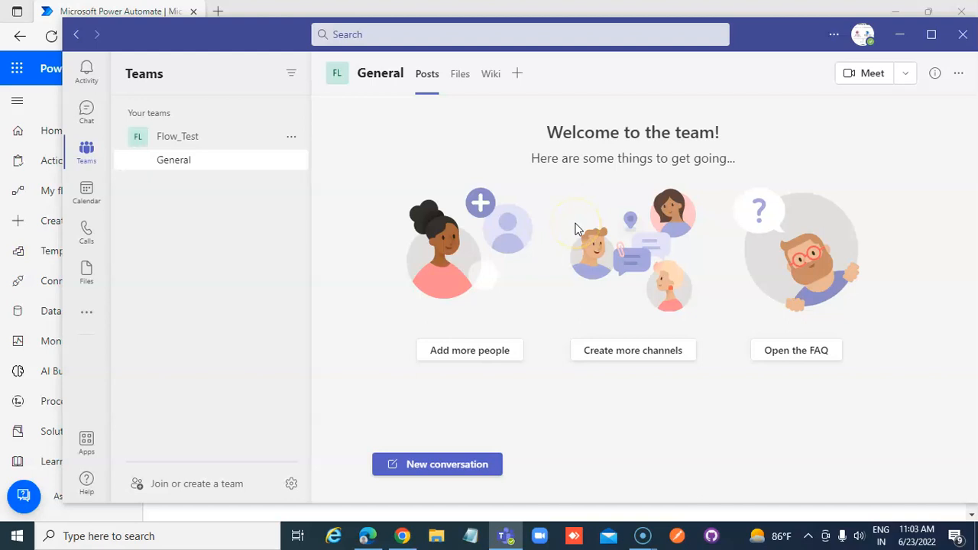
pyautogui.moveTo(596, 425)
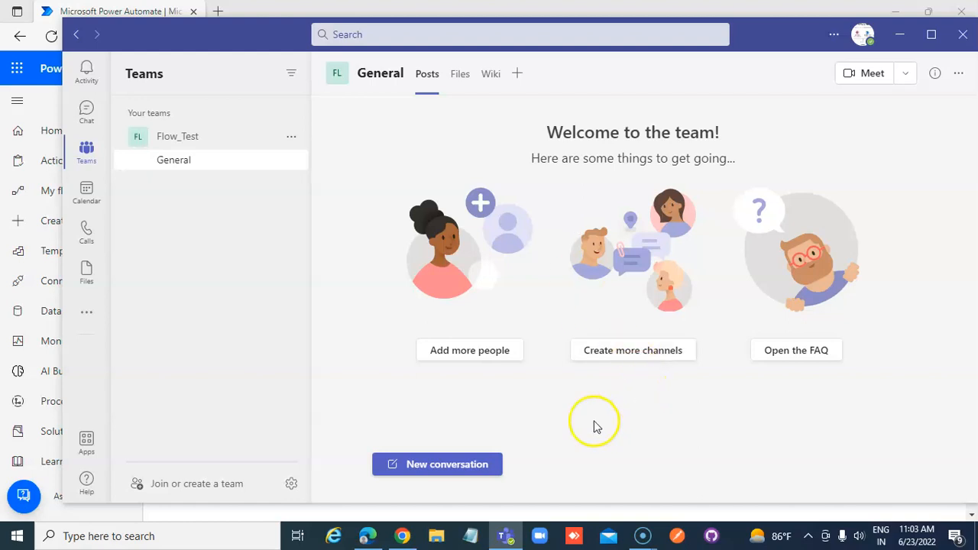
pyautogui.click(367, 535)
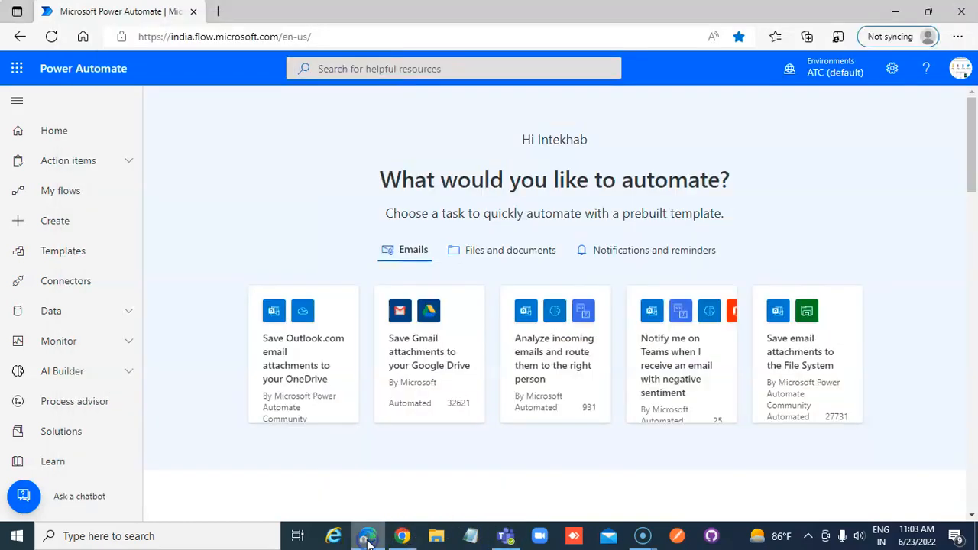
# Create an instant cloud flow named WriteToTeams with the Manually trigger a flow trigger
pyautogui.click(55, 220)
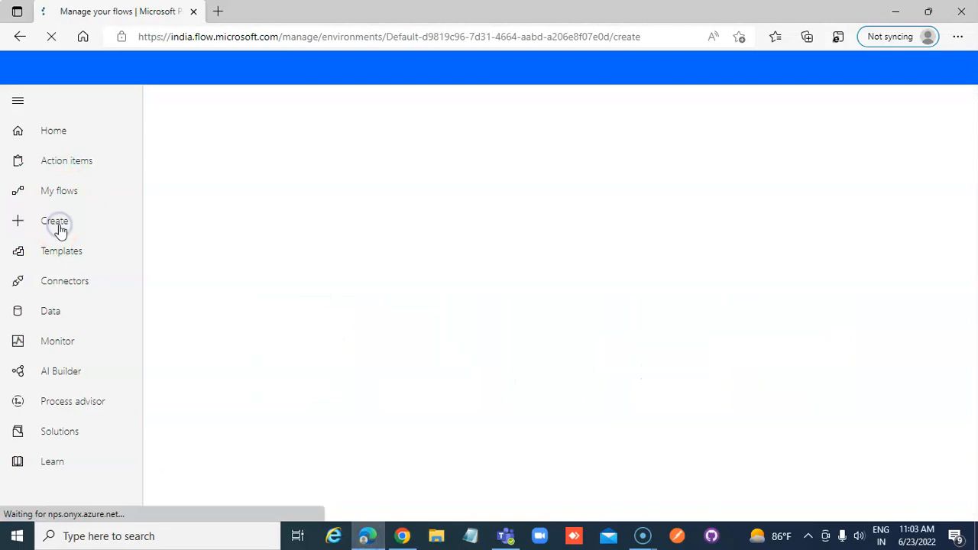
pyautogui.click(55, 220)
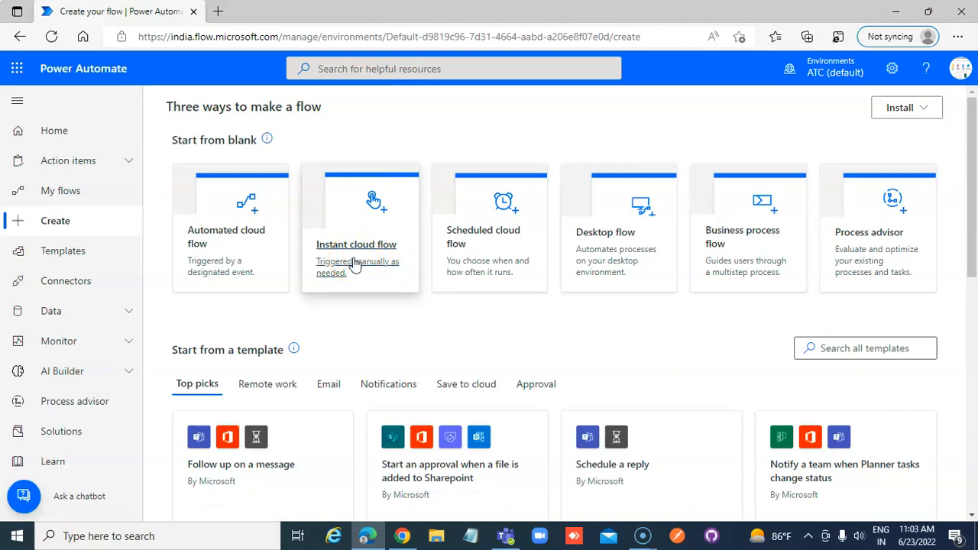
pyautogui.click(357, 244)
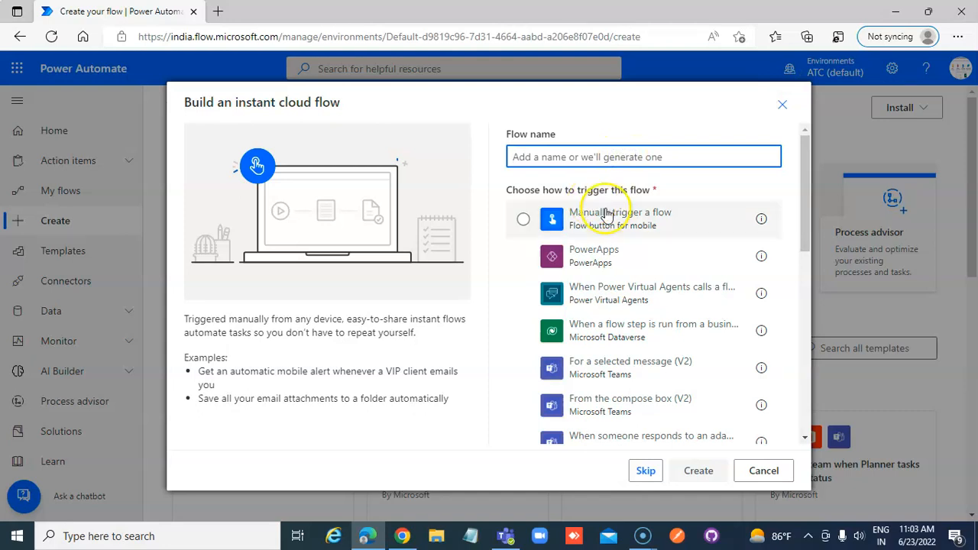
pyautogui.click(642, 156)
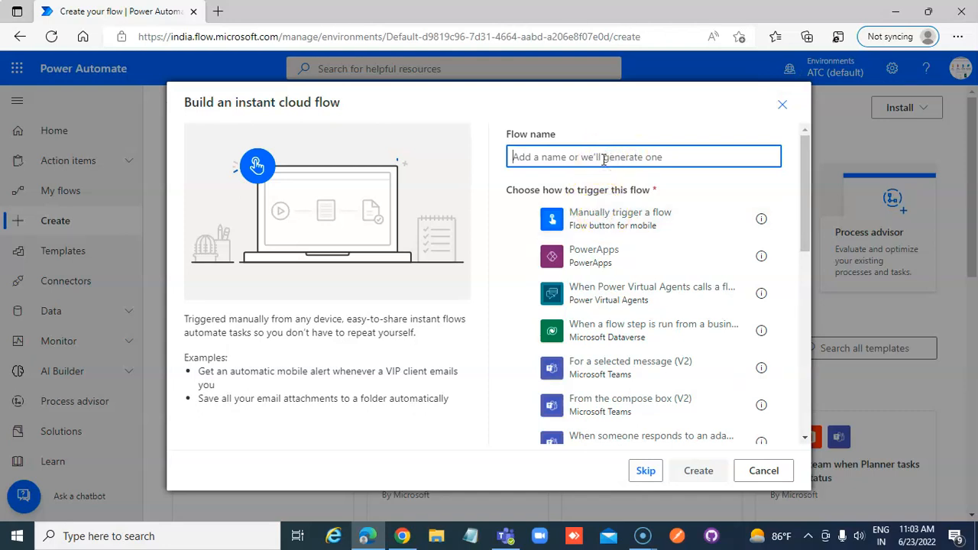
pyautogui.write('WriteToTeams')
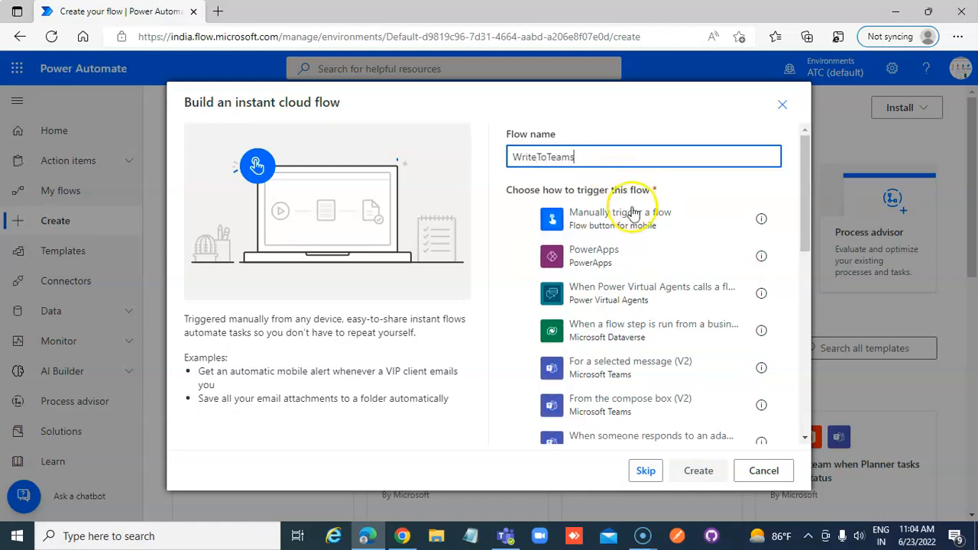
pyautogui.click(642, 218)
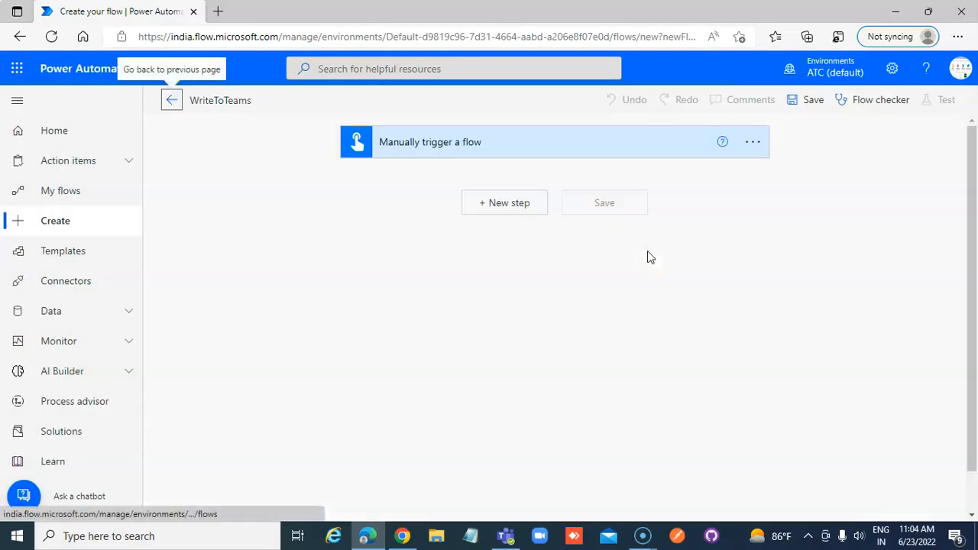
# Add a new step and choose the Teams action Post message in a chat or channel
pyautogui.click(504, 202)
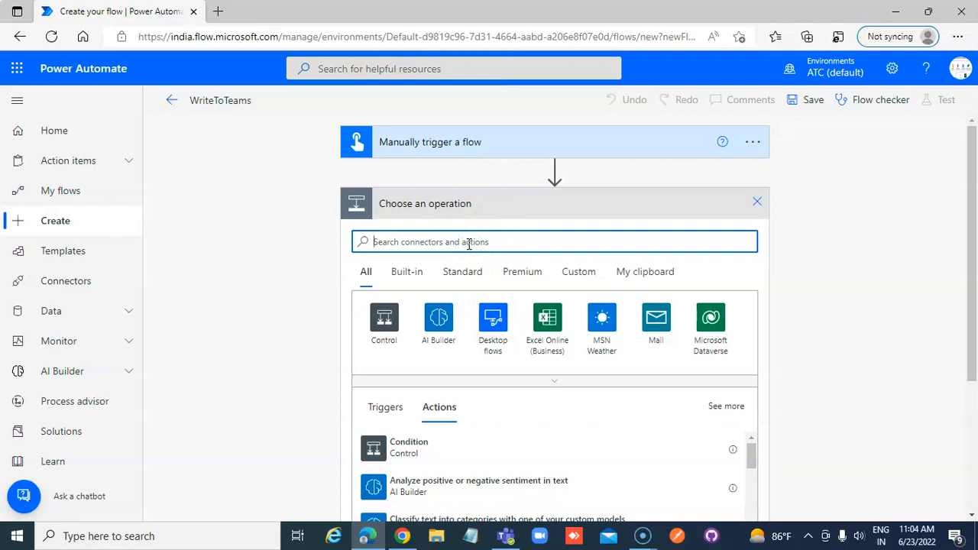
pyautogui.write('Teams')
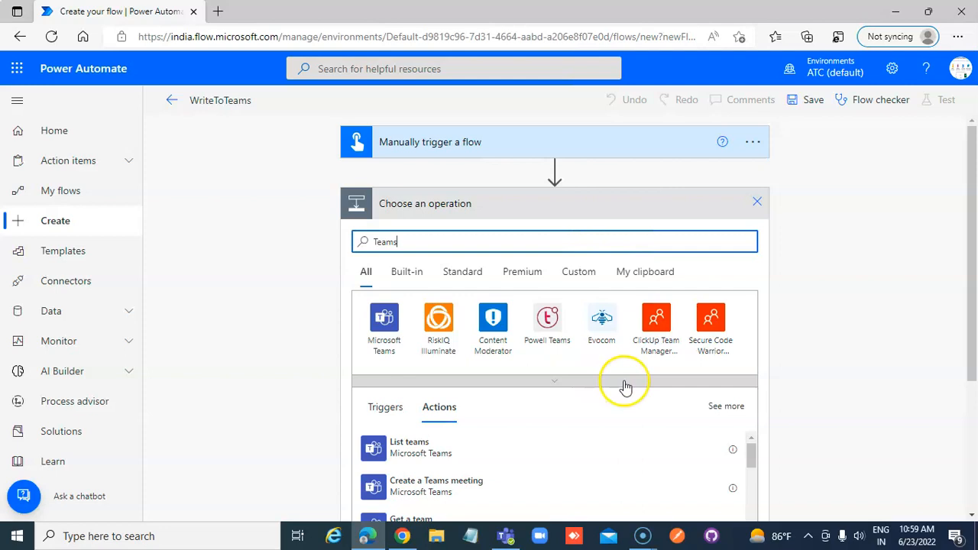
pyautogui.moveTo(679, 391)
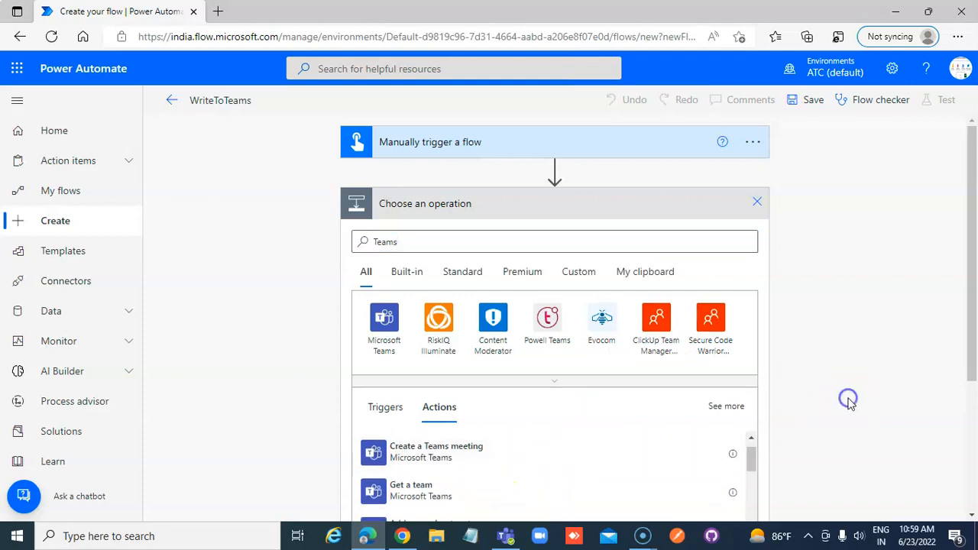
pyautogui.scroll(-3)
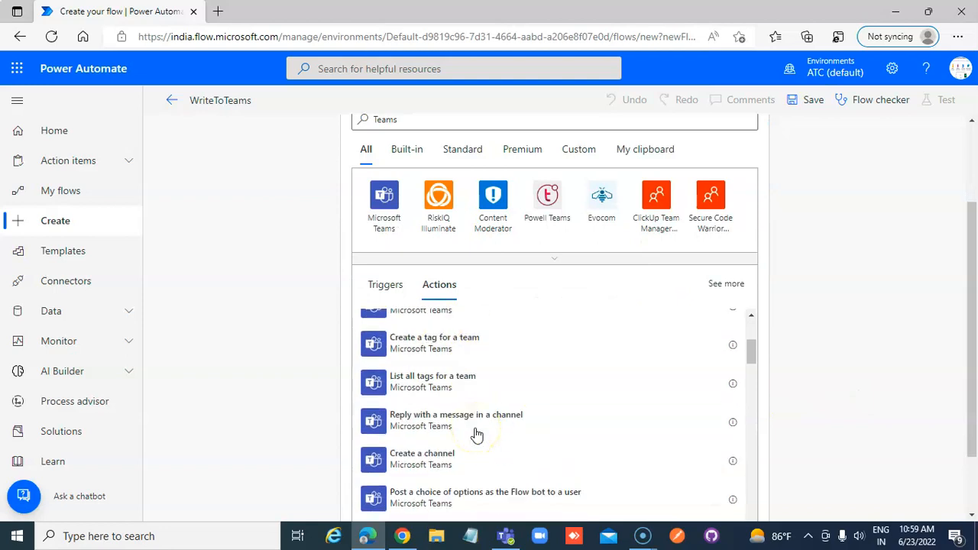
pyautogui.scroll(-3)
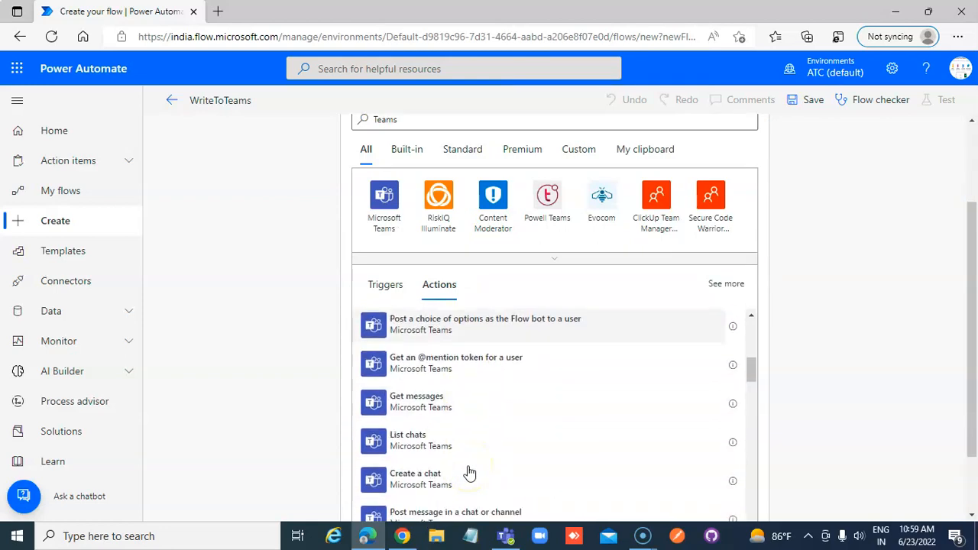
pyautogui.scroll(-3)
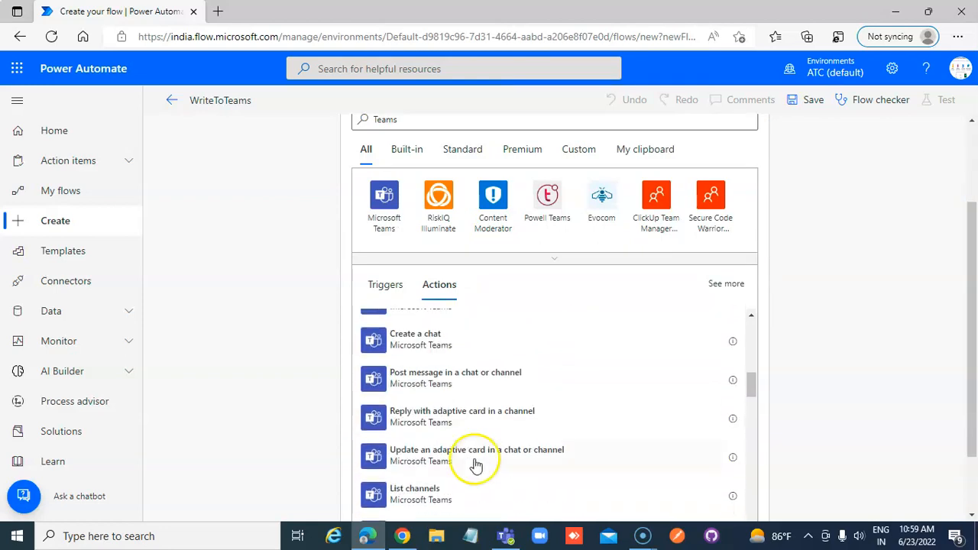
pyautogui.moveTo(428, 379)
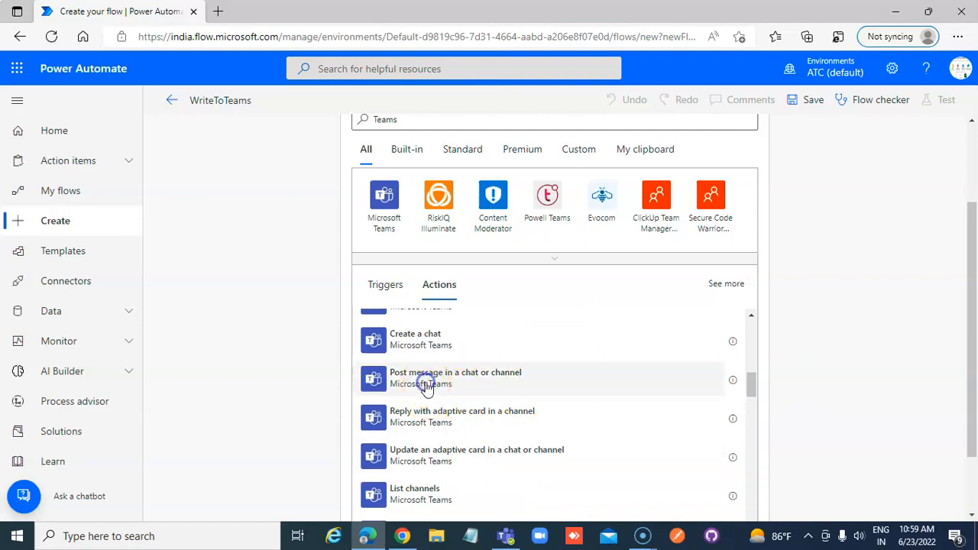
pyautogui.click(455, 378)
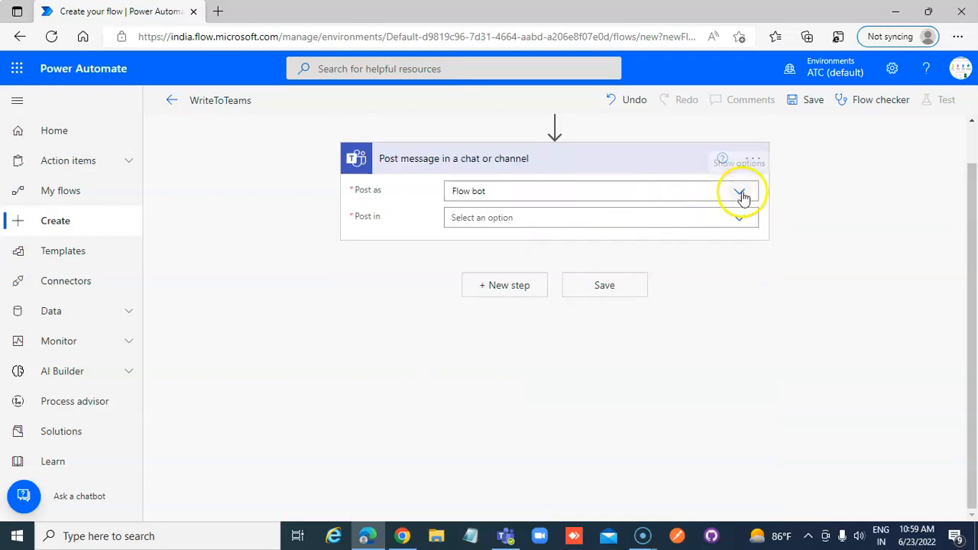
# Leave the WriteToTeams designer via the back arrow to the My flows list
pyautogui.click(740, 191)
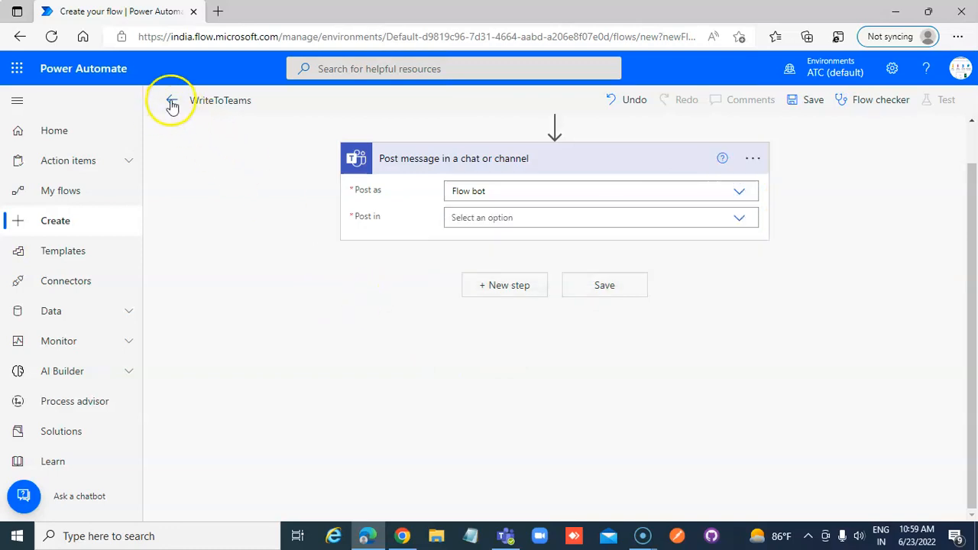
pyautogui.click(172, 101)
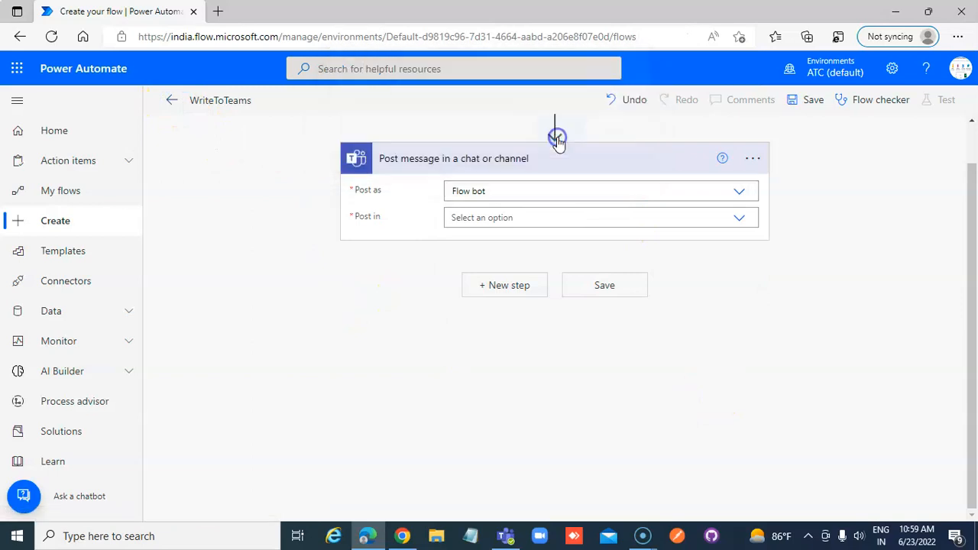
pyautogui.click(172, 101)
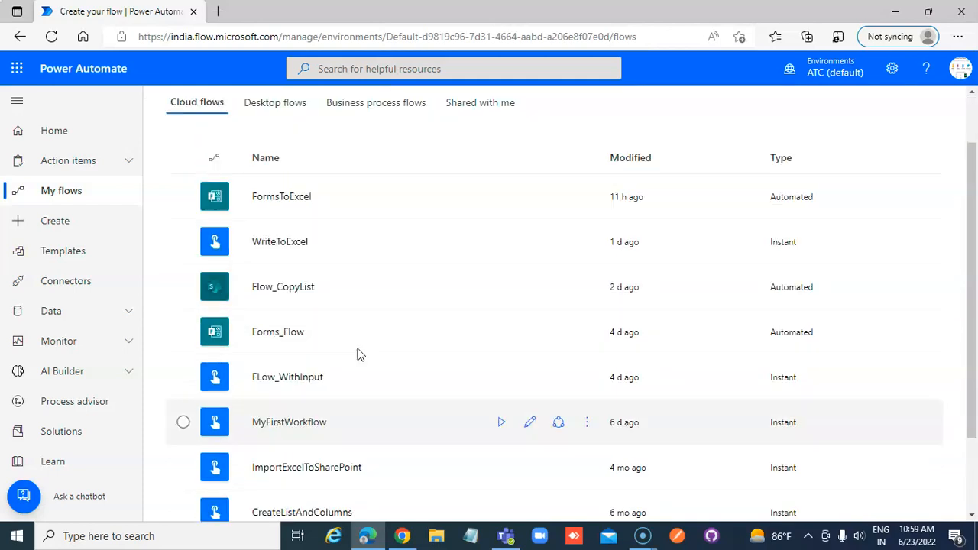
# Create an instant cloud flow named TeamsFlow triggered by Manually trigger a flow
pyautogui.click(208, 101)
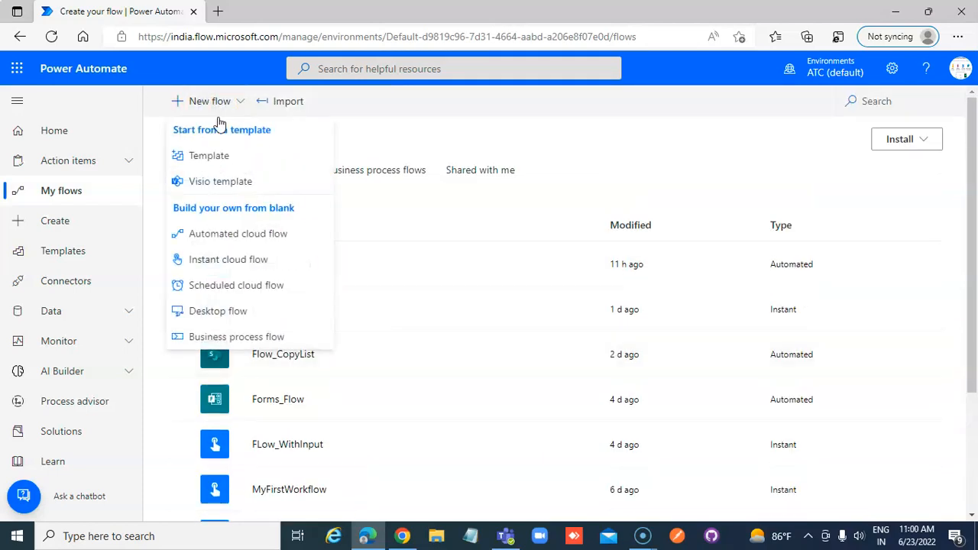
pyautogui.click(55, 220)
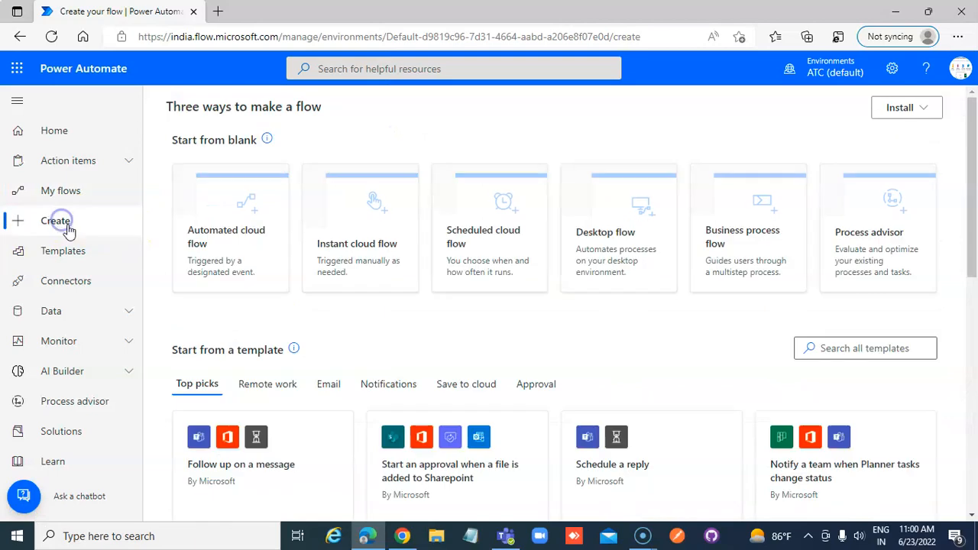
pyautogui.click(361, 229)
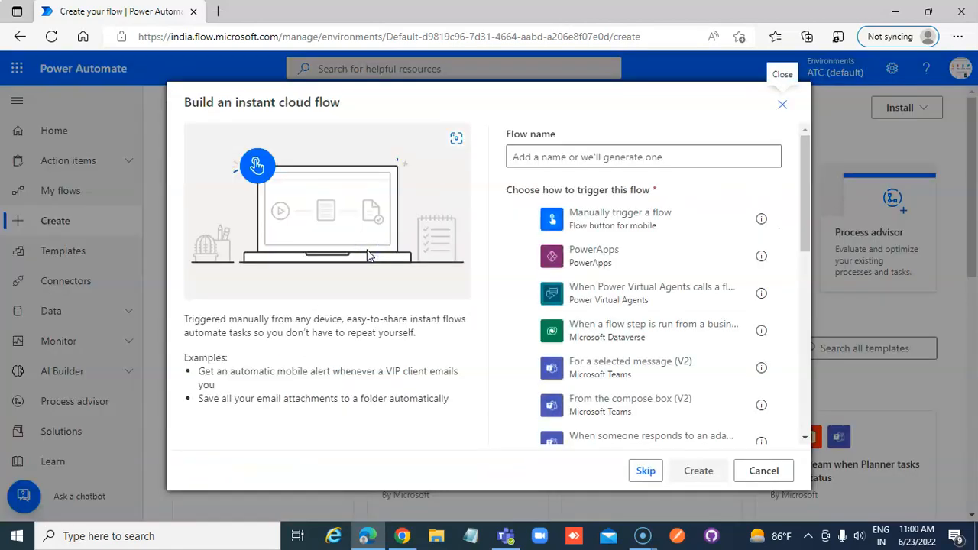
pyautogui.click(552, 156)
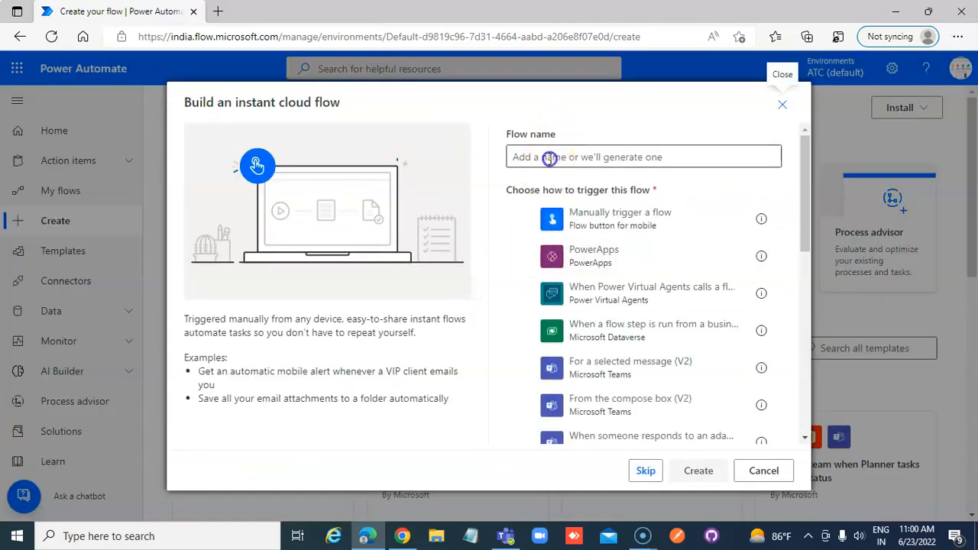
pyautogui.write('TeamsFlow')
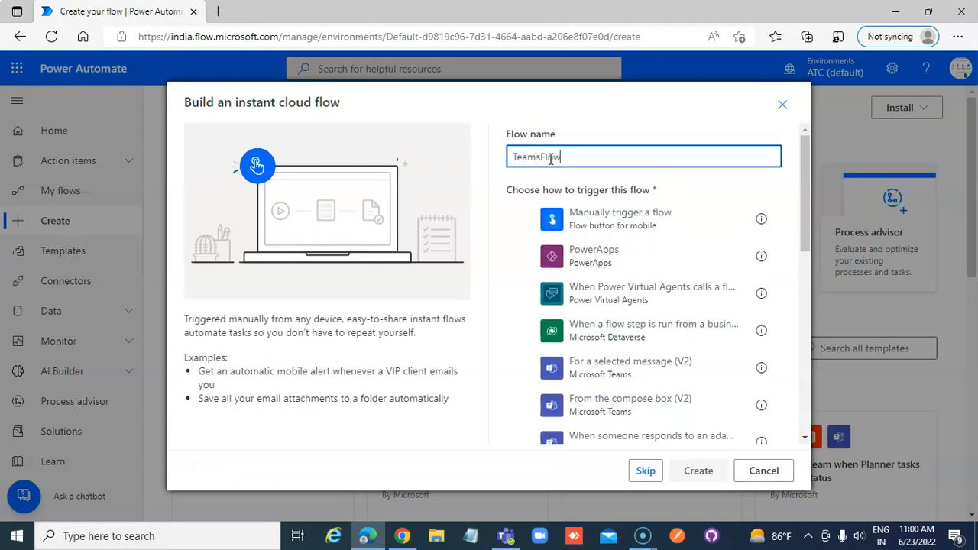
pyautogui.click(642, 220)
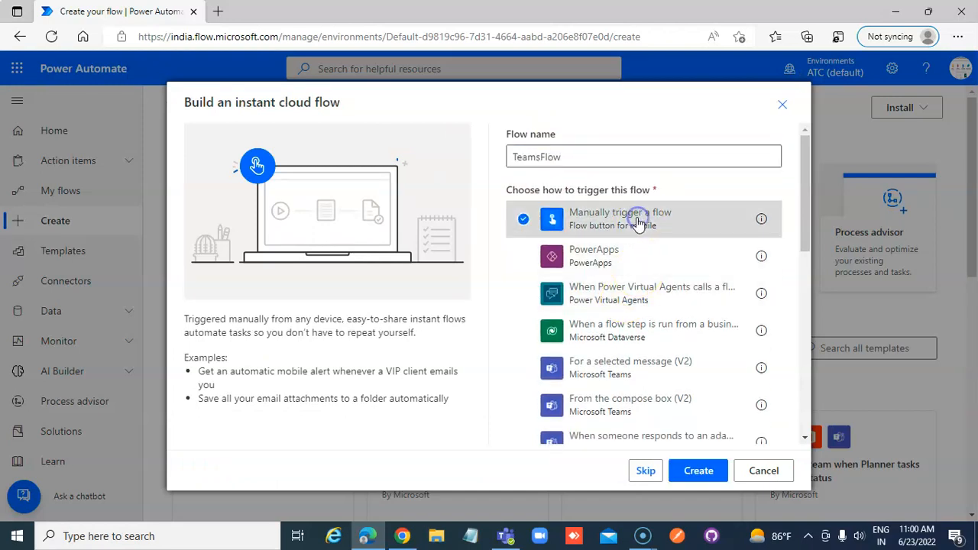
pyautogui.moveTo(639, 222)
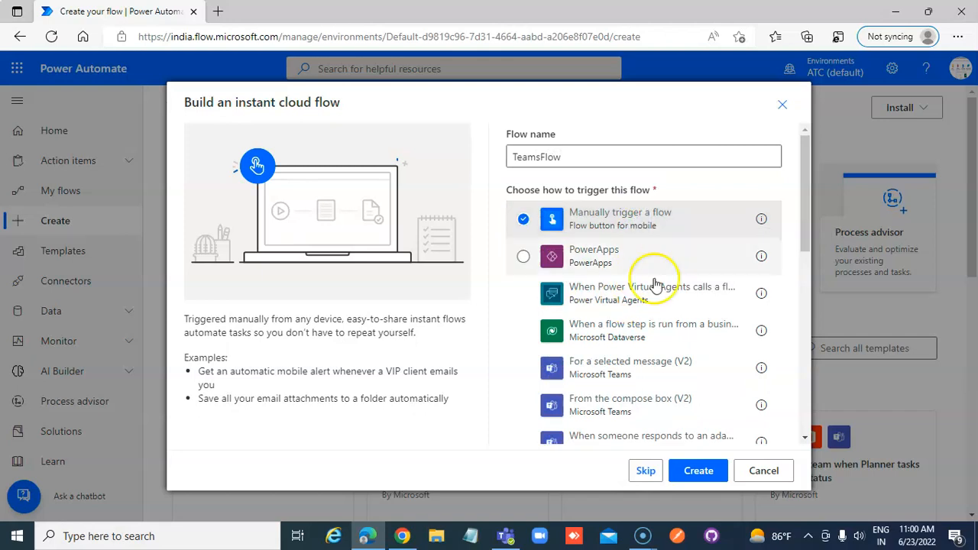
pyautogui.click(697, 471)
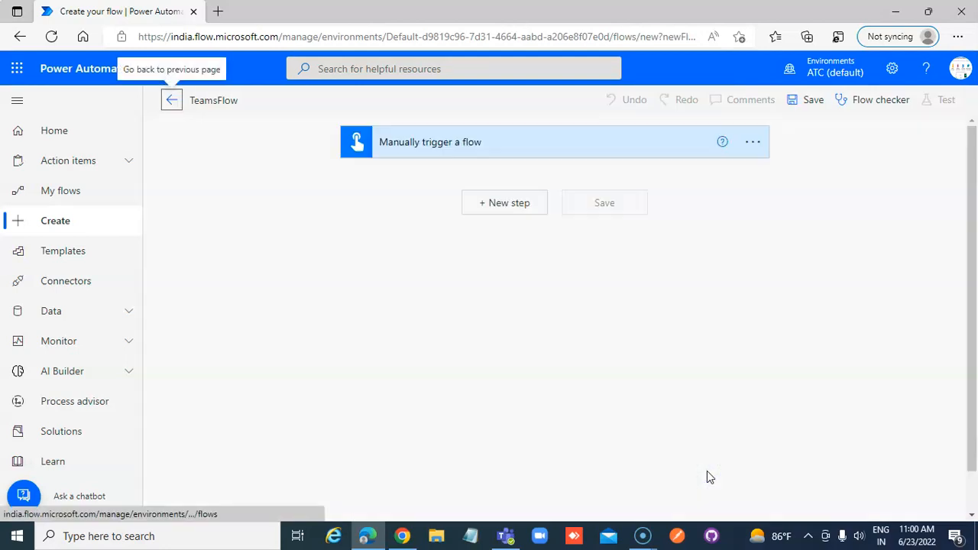
pyautogui.moveTo(505, 202)
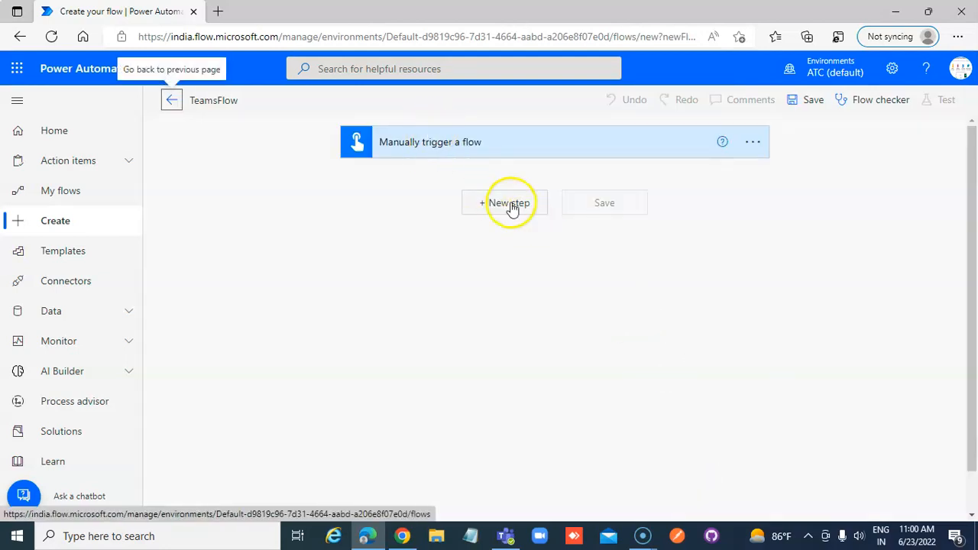
# Add a new step, search Teams and select the Microsoft Teams connector
pyautogui.click(509, 201)
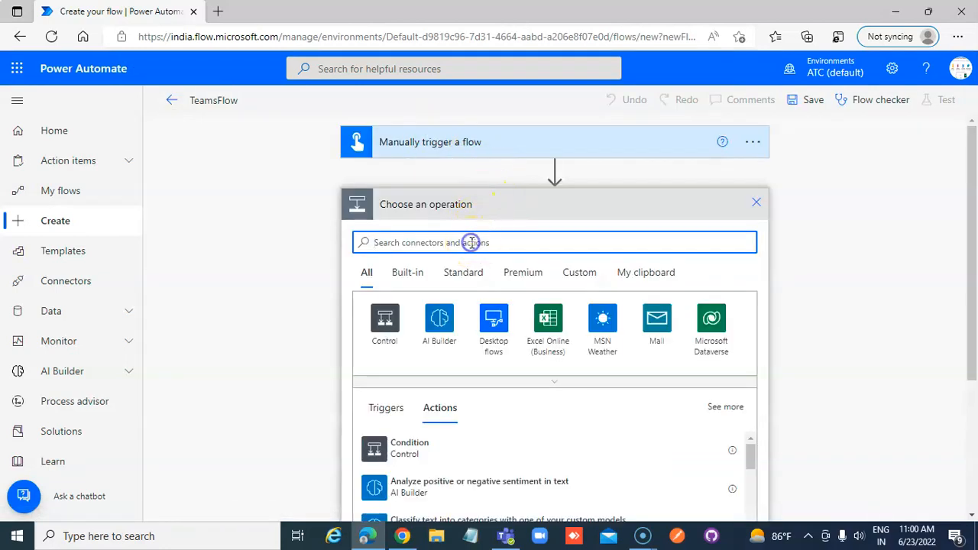
pyautogui.write('Teams')
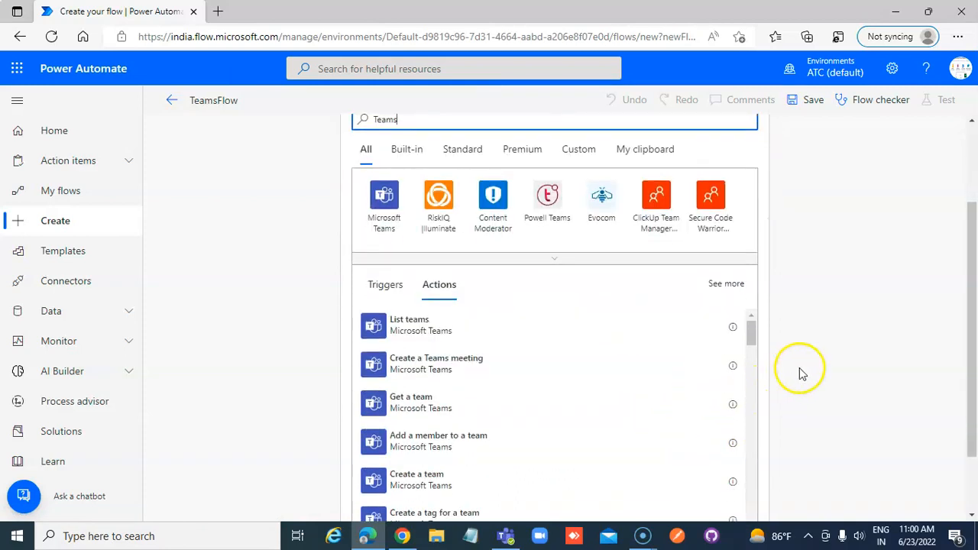
pyautogui.scroll(-3)
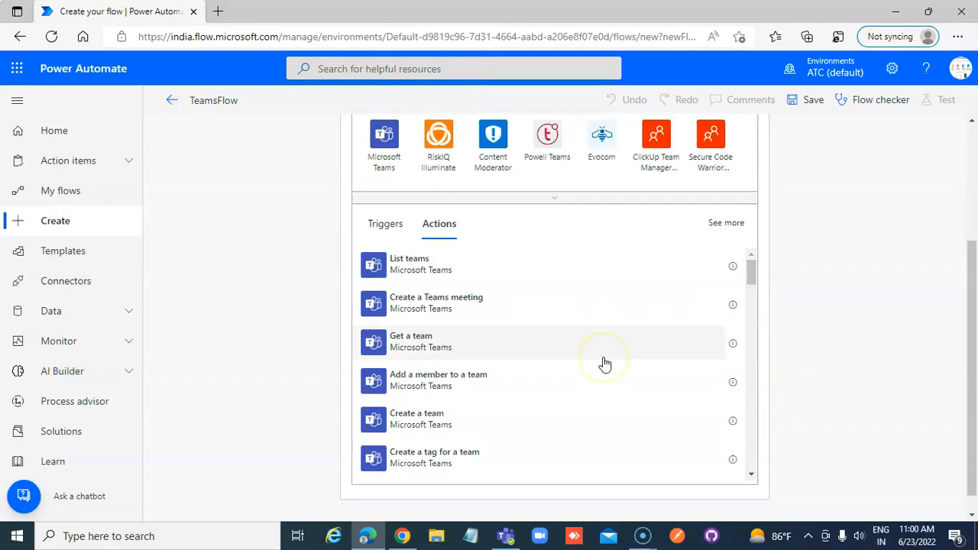
pyautogui.scroll(-3)
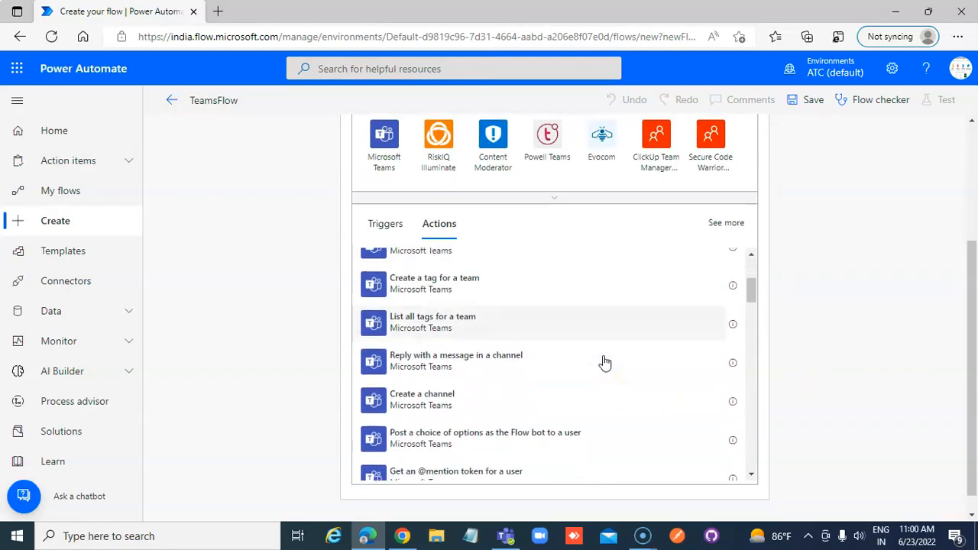
pyautogui.scroll(-3)
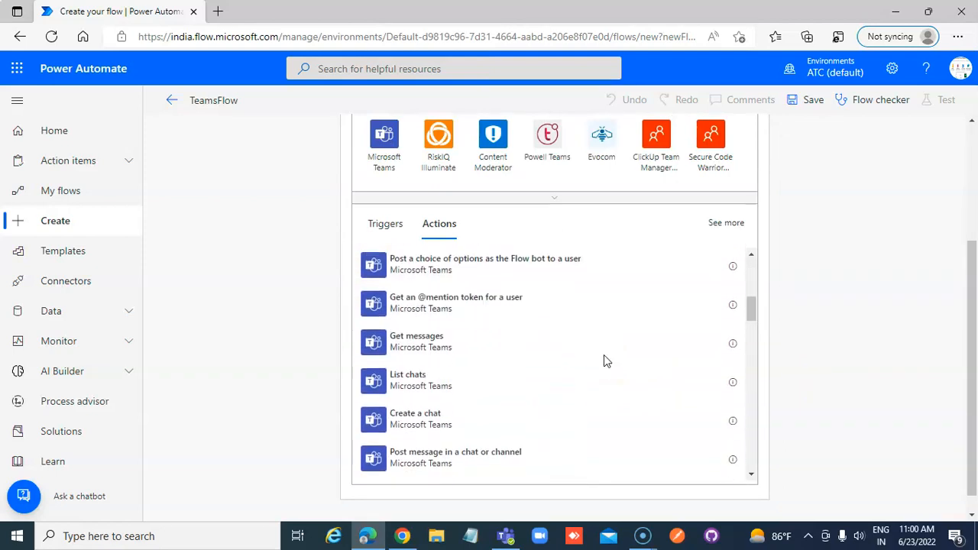
pyautogui.scroll(-3)
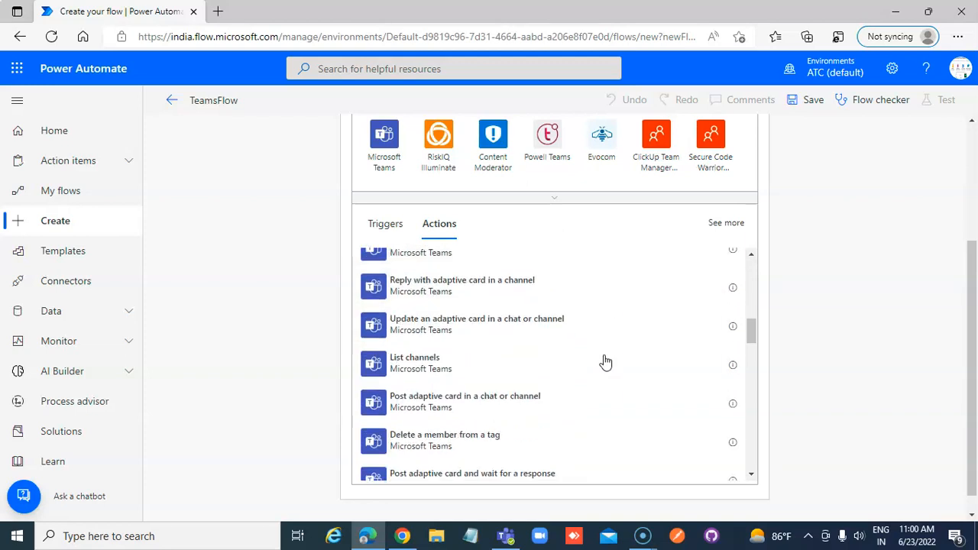
pyautogui.scroll(-3)
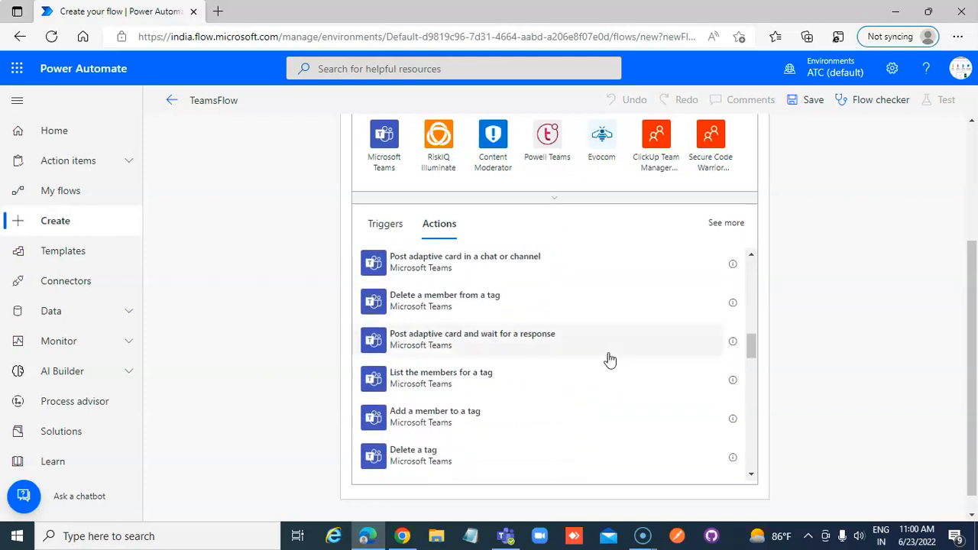
pyautogui.scroll(-3)
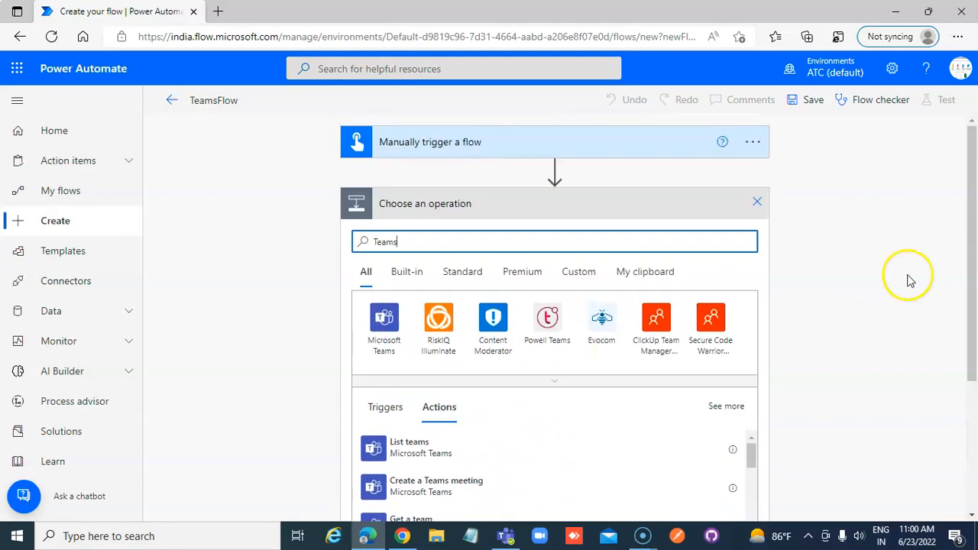
pyautogui.click(384, 321)
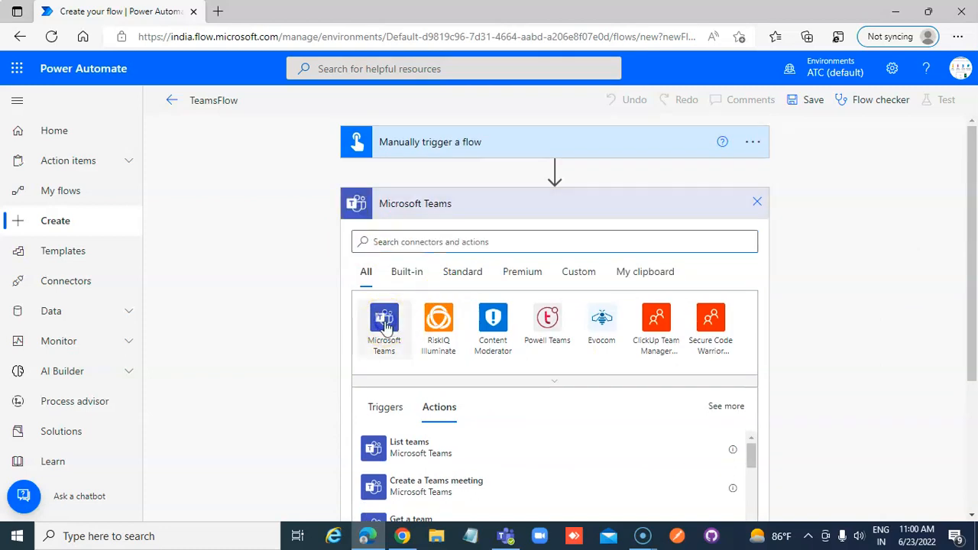
pyautogui.click(383, 321)
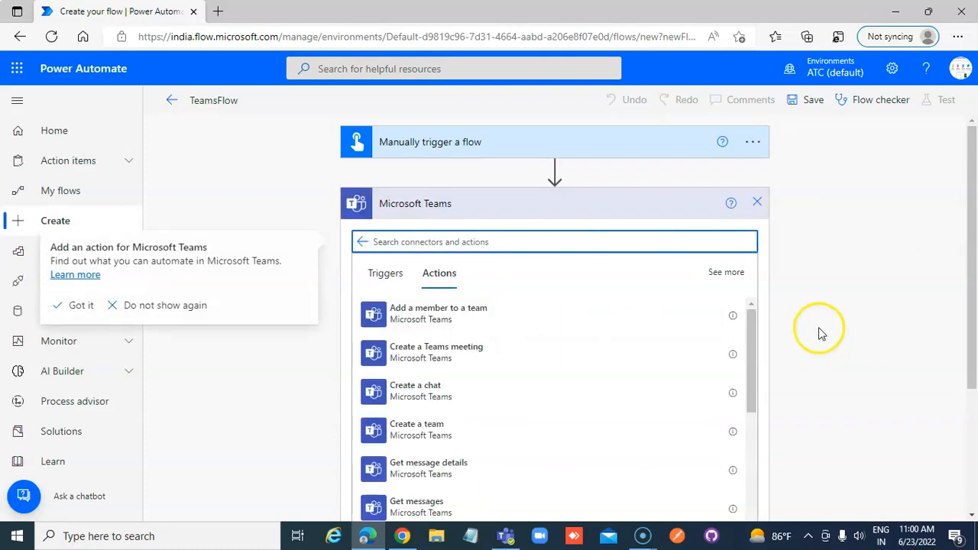
# Choose the Post message in a chat or channel action from the connector's actions
pyautogui.scroll(-3)
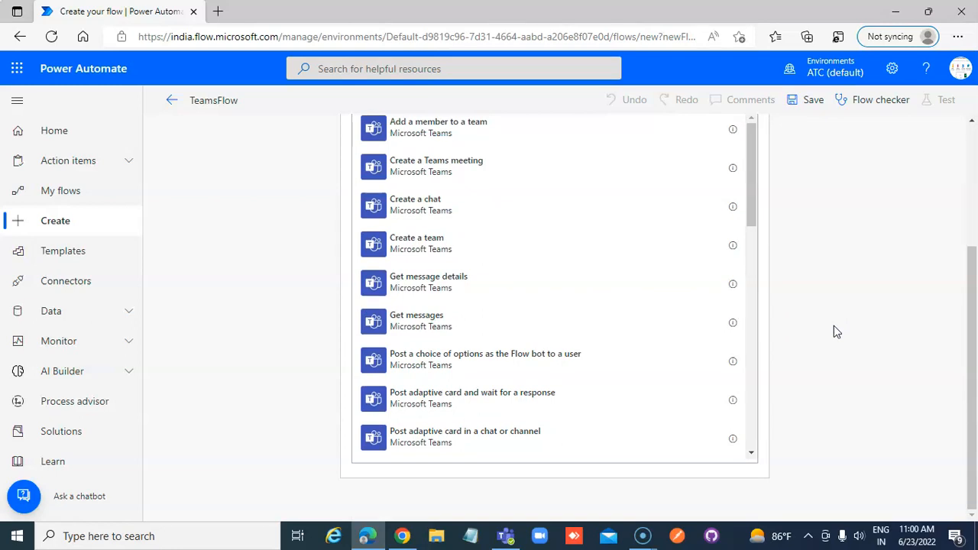
pyautogui.scroll(-3)
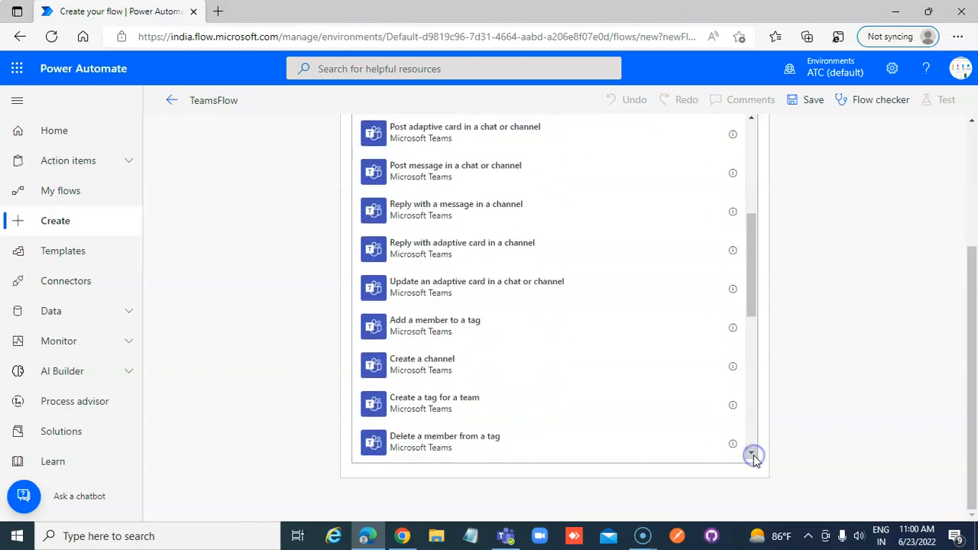
pyautogui.scroll(-3)
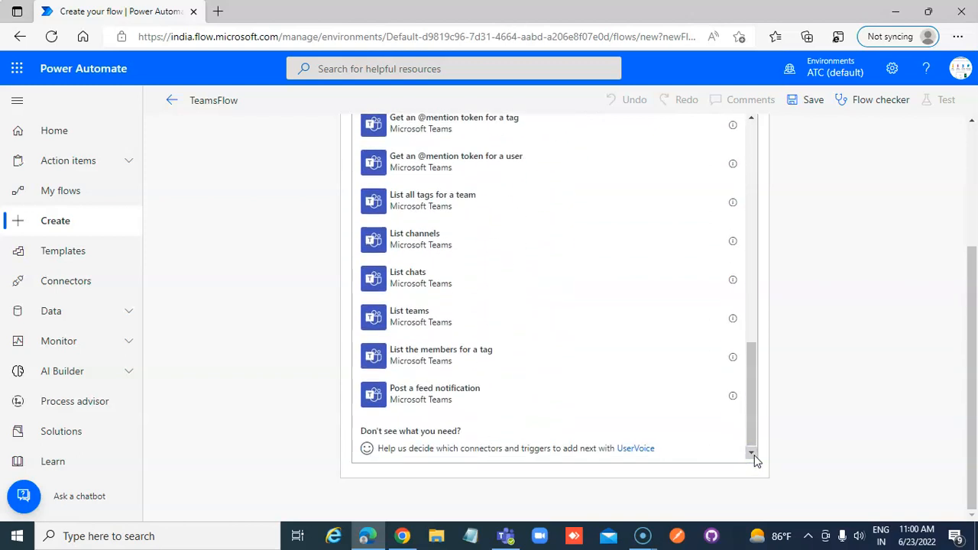
pyautogui.scroll(3)
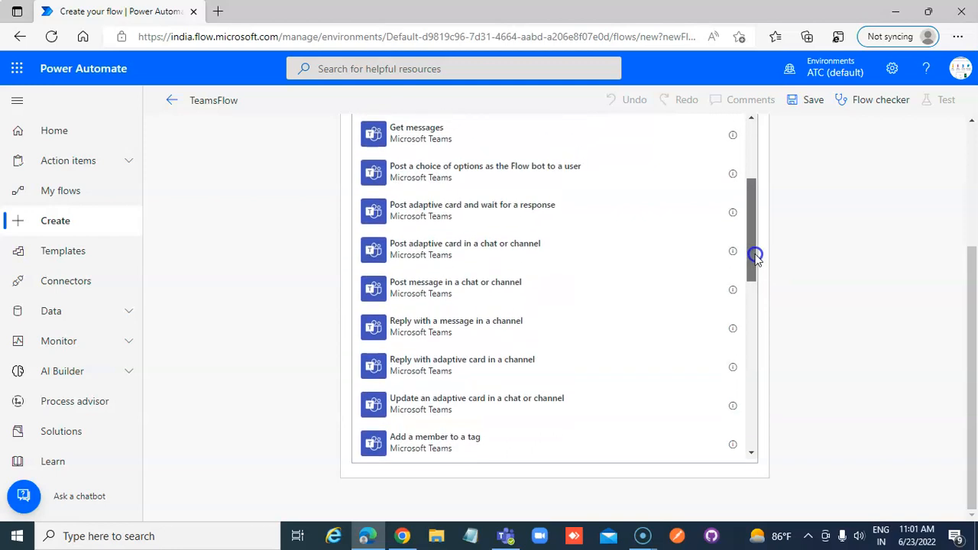
pyautogui.scroll(3)
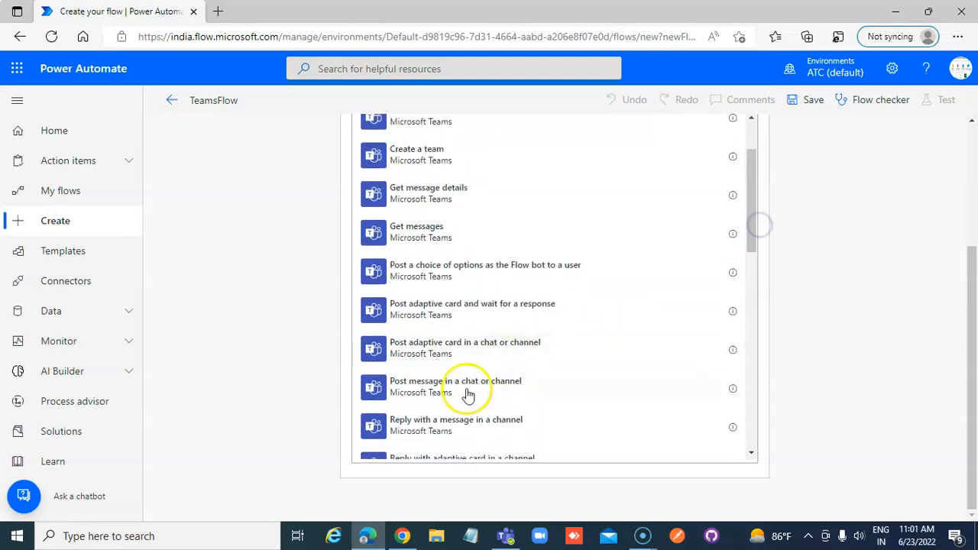
pyautogui.click(455, 385)
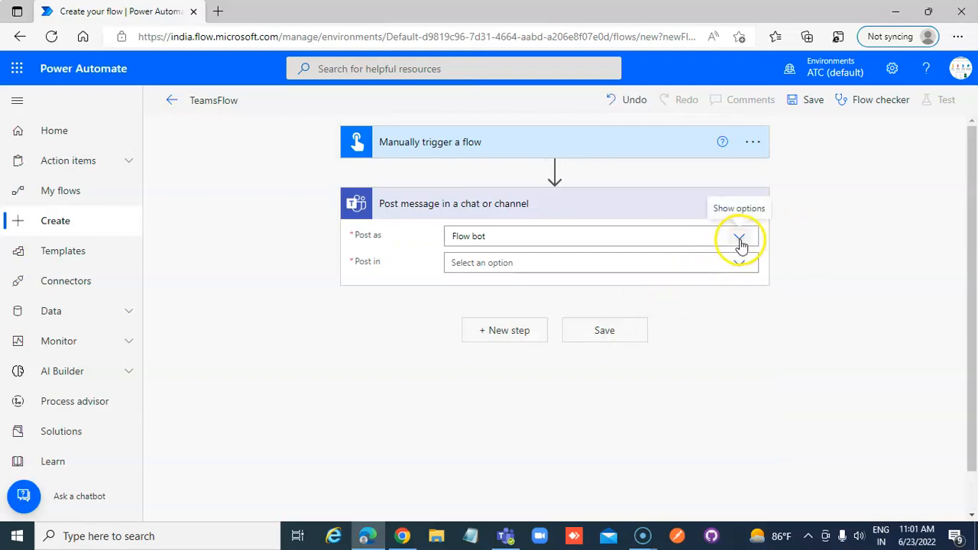
# Set Post as to User, Post in to Channel, Team Flow_Test and Channel General
pyautogui.click(739, 235)
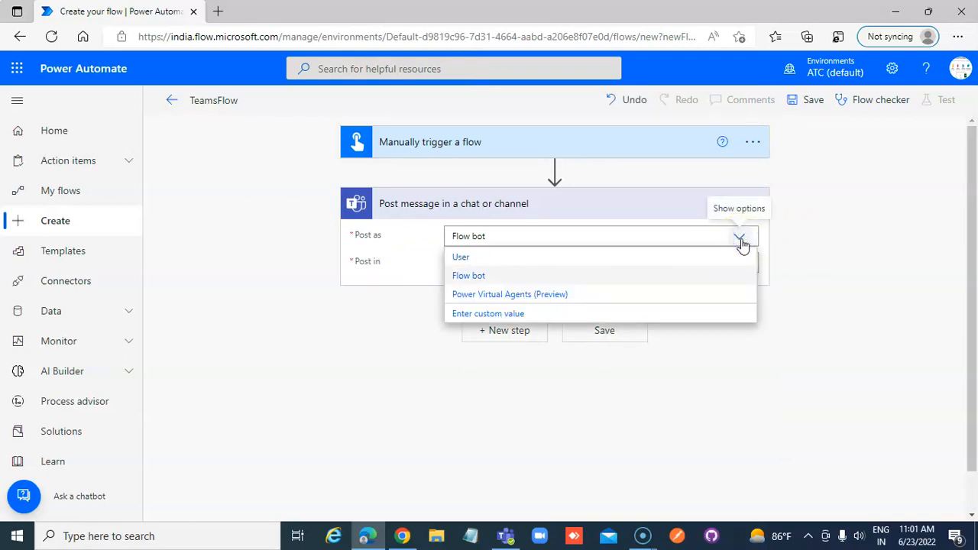
pyautogui.click(461, 257)
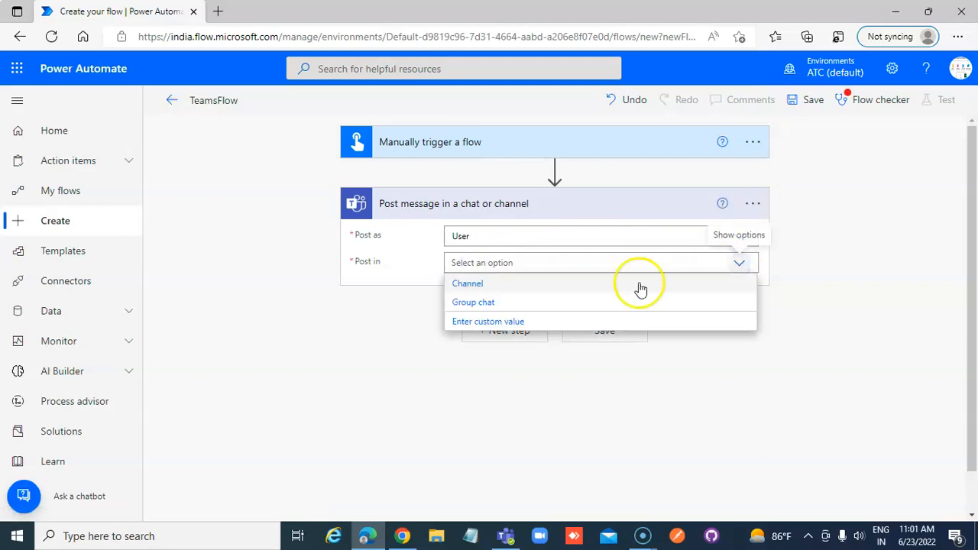
pyautogui.click(468, 283)
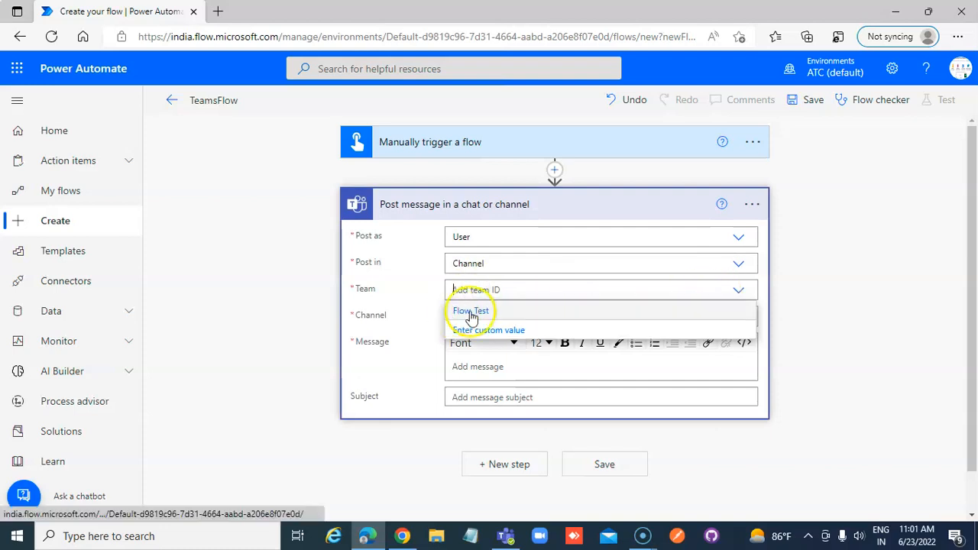
pyautogui.click(471, 312)
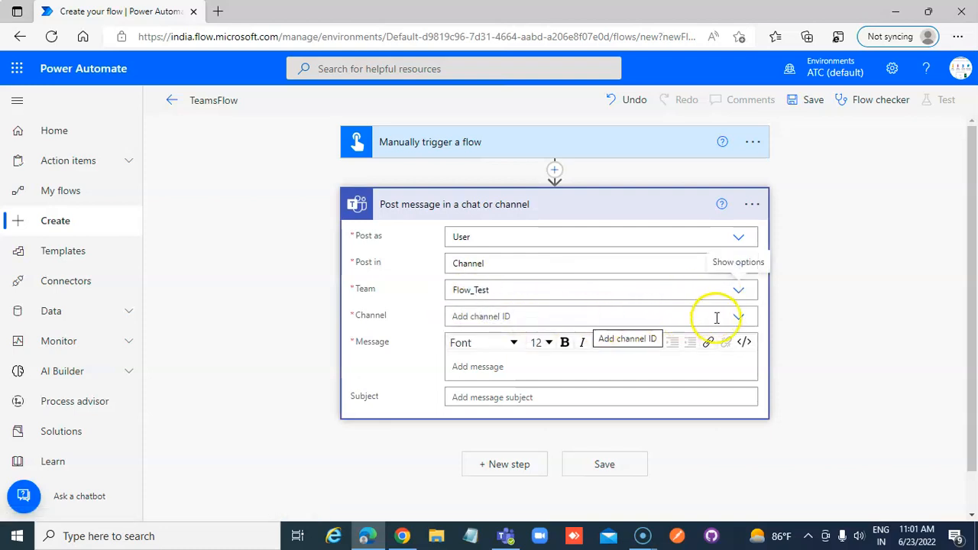
pyautogui.click(737, 315)
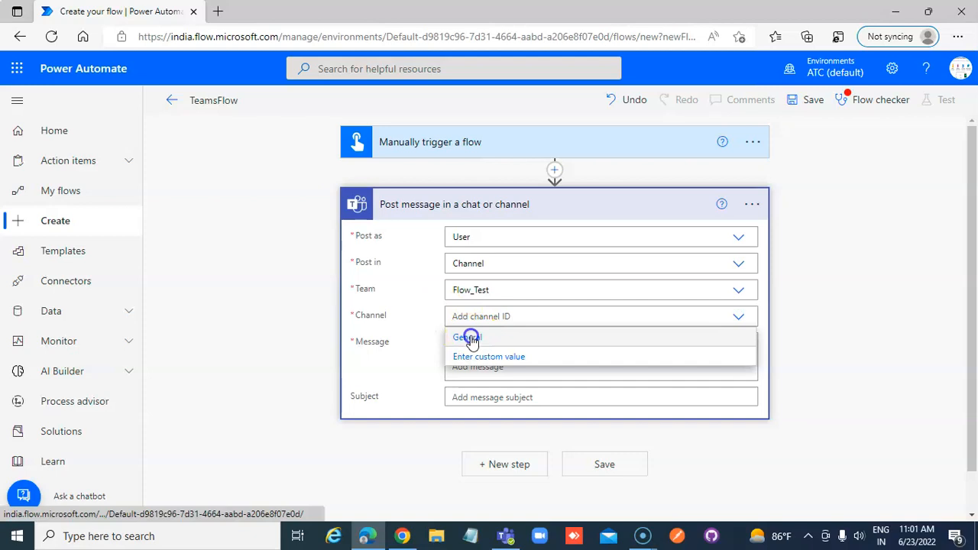
pyautogui.click(467, 338)
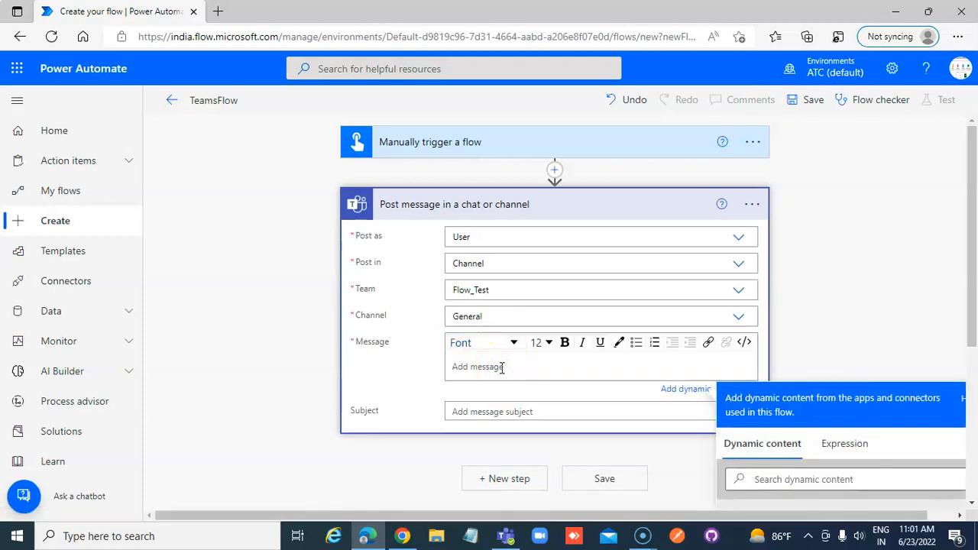
# Enter the message text "This is a message from flow. How are you"
pyautogui.write('THis')
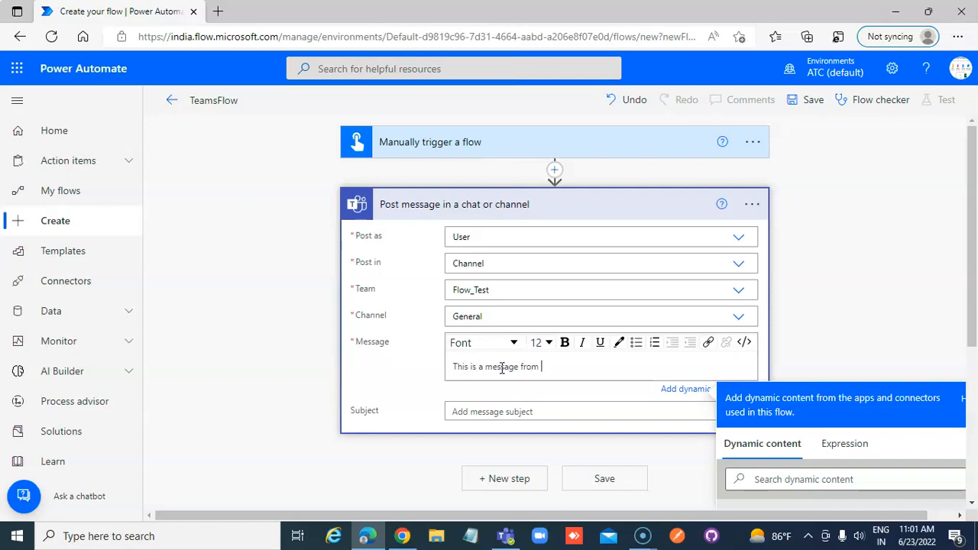
pyautogui.write('flow.')
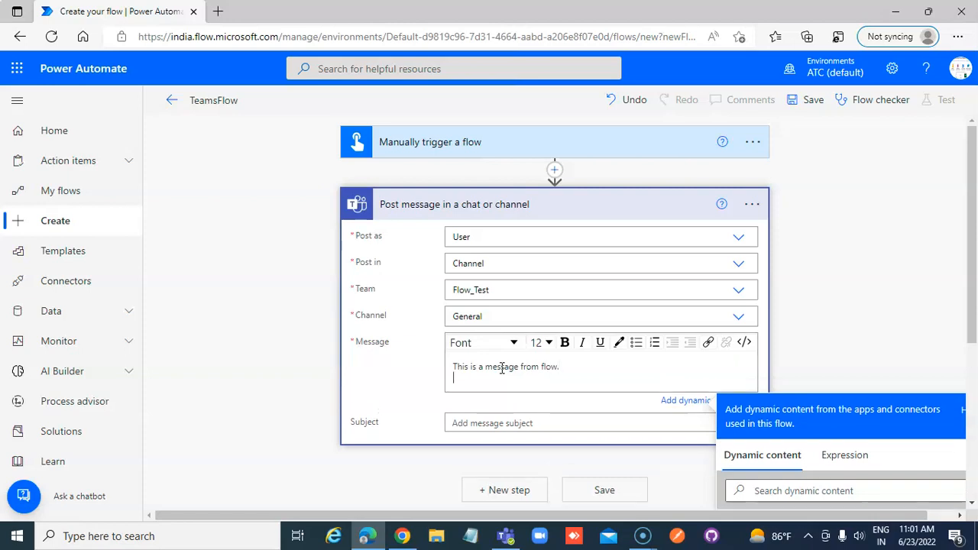
pyautogui.write('Hw')
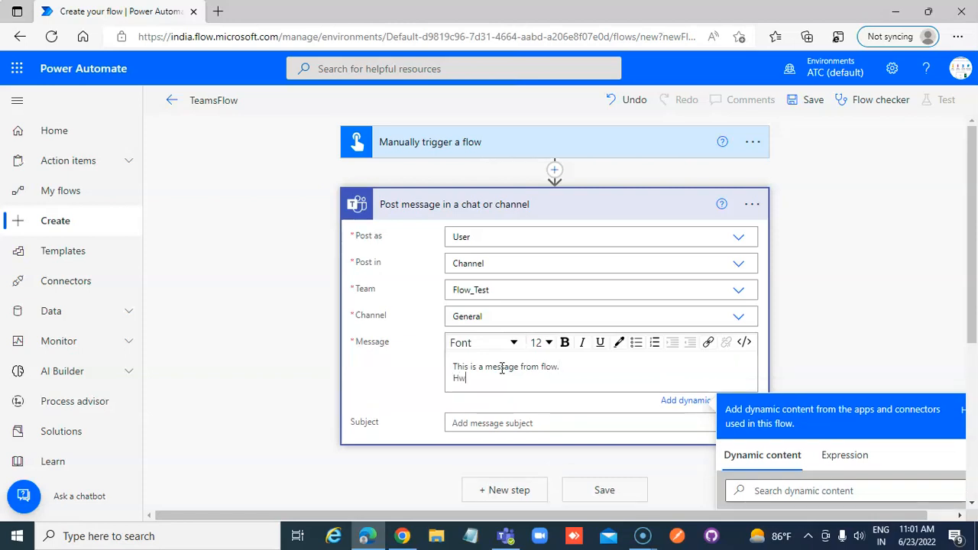
pyautogui.write('ow are you')
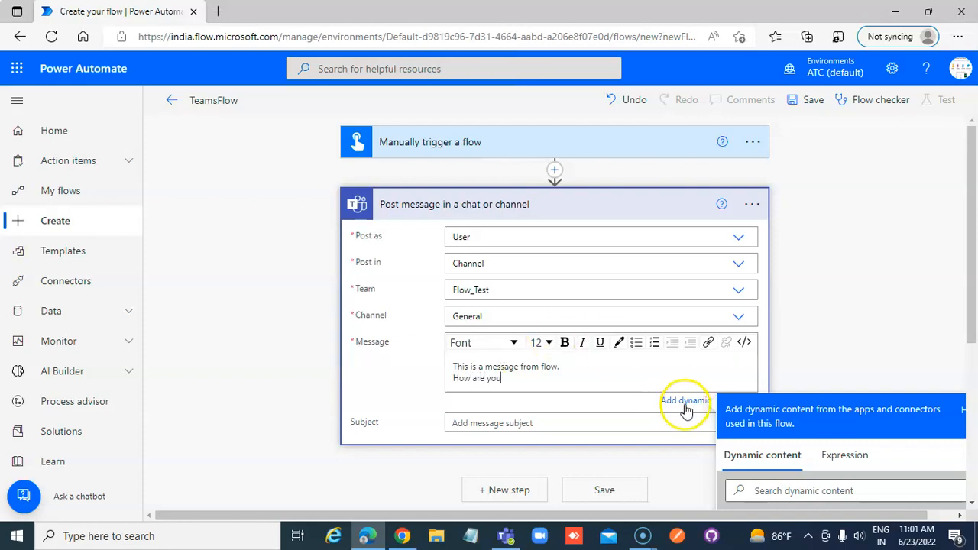
# Enter the subject "This is a test Subject of Teams Message"
pyautogui.click(602, 409)
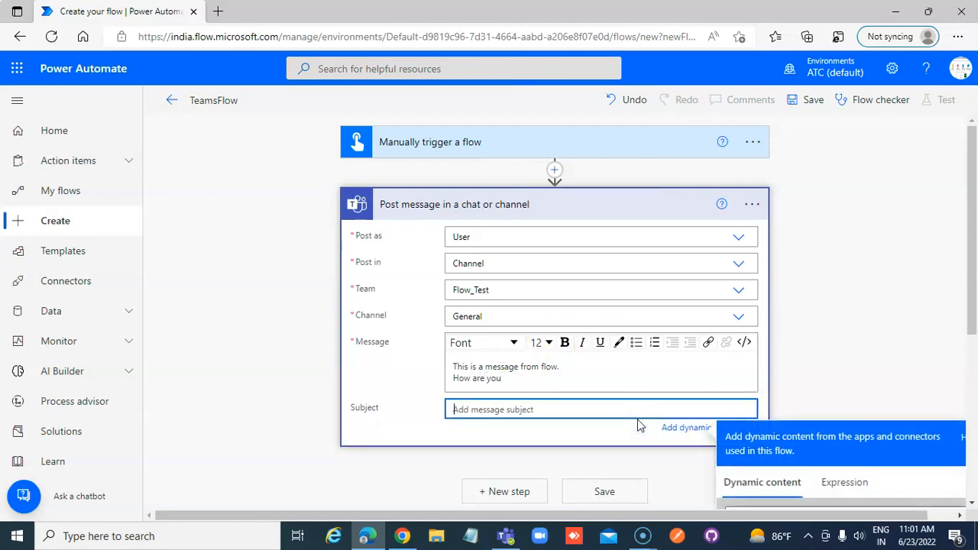
pyautogui.write('This is a')
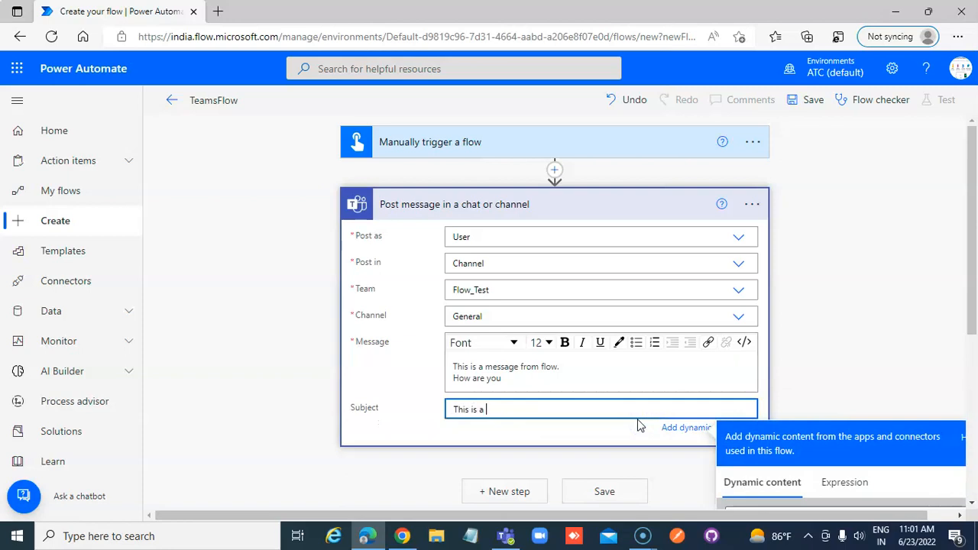
pyautogui.write('test Si')
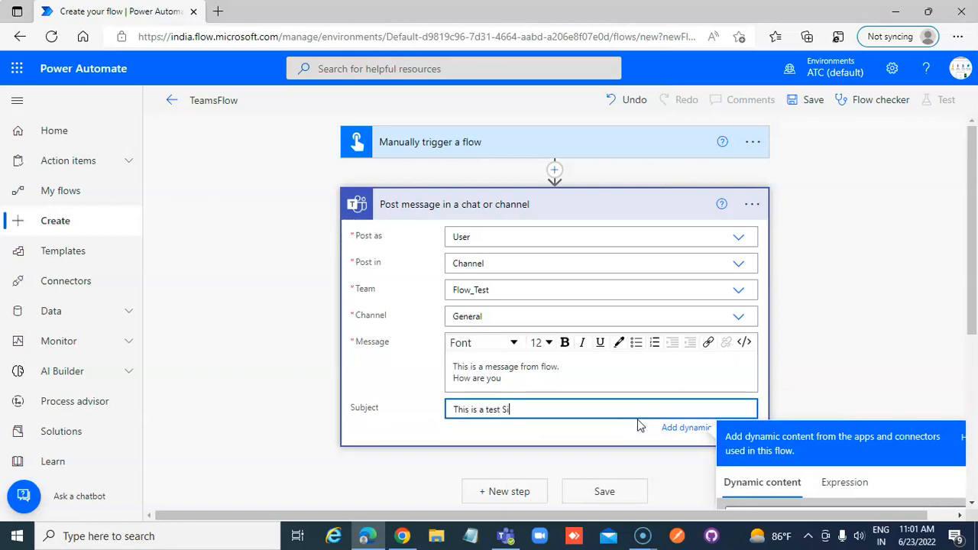
pyautogui.write('ubject of Teams Mess')
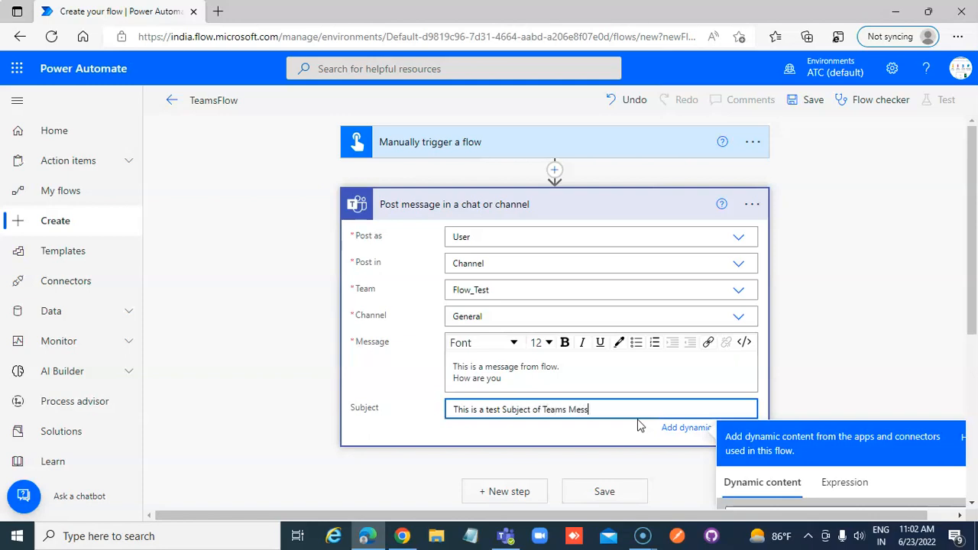
pyautogui.write('age')
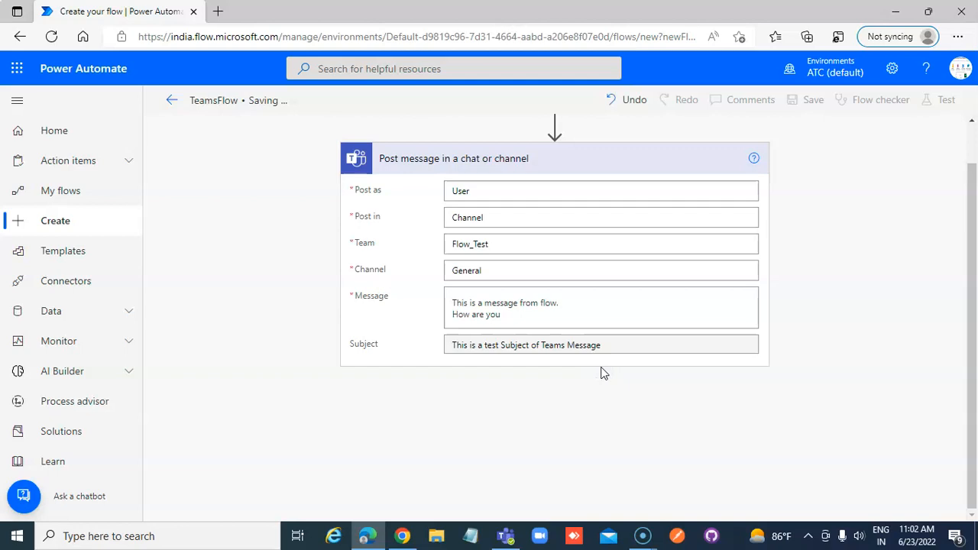
# Save TeamsFlow from the designer toolbar until the ready-to-go banner appears
pyautogui.click(813, 99)
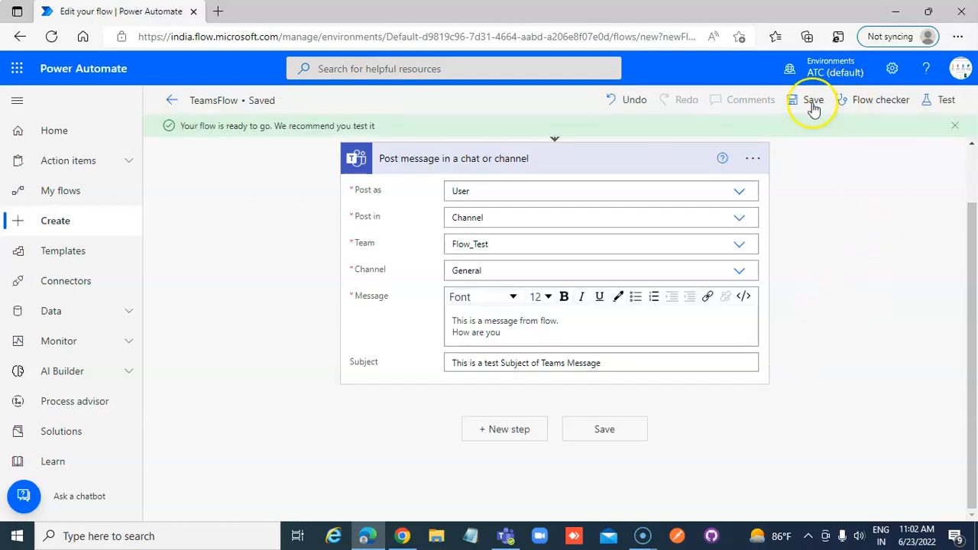
pyautogui.click(814, 100)
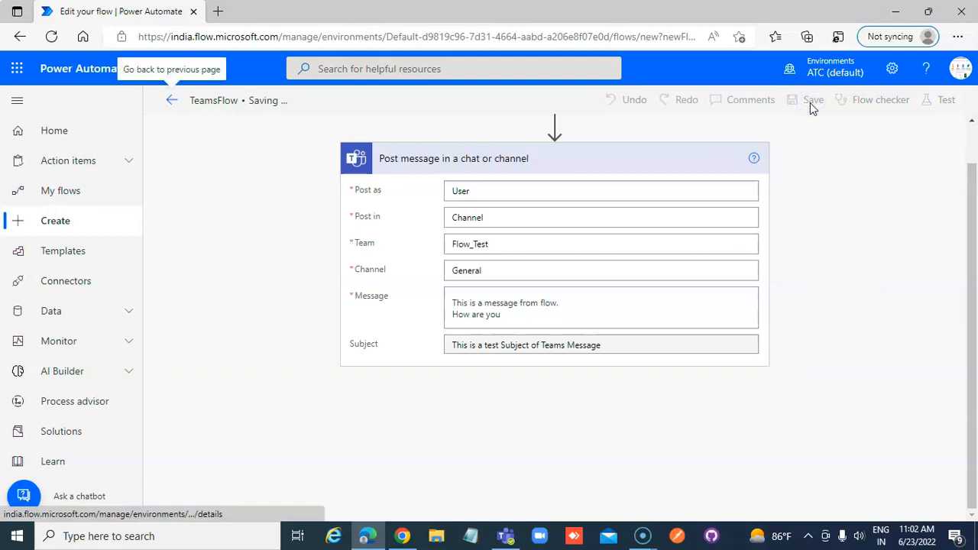
pyautogui.click(814, 99)
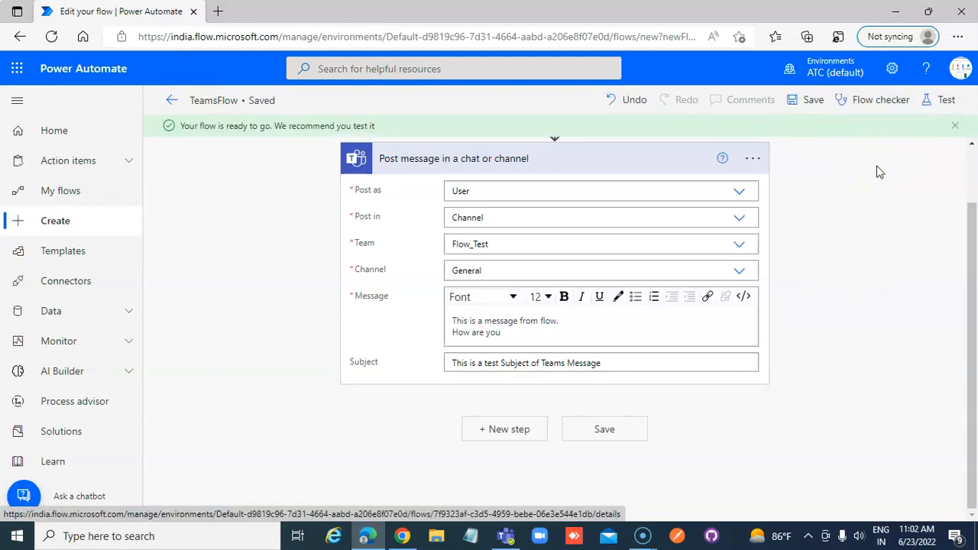
pyautogui.moveTo(946, 100)
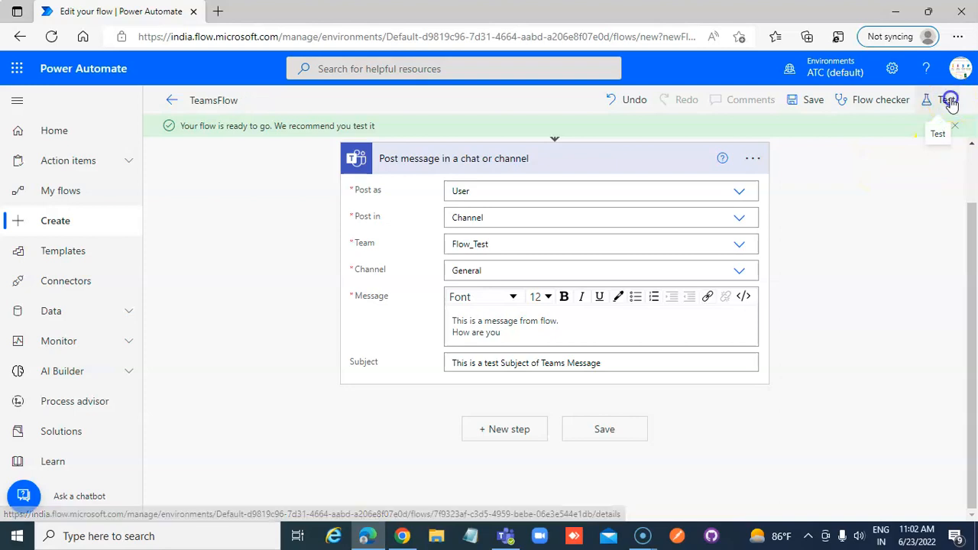
# Test TeamsFlow manually, run it, and view the run history showing both steps succeeded
pyautogui.click(947, 99)
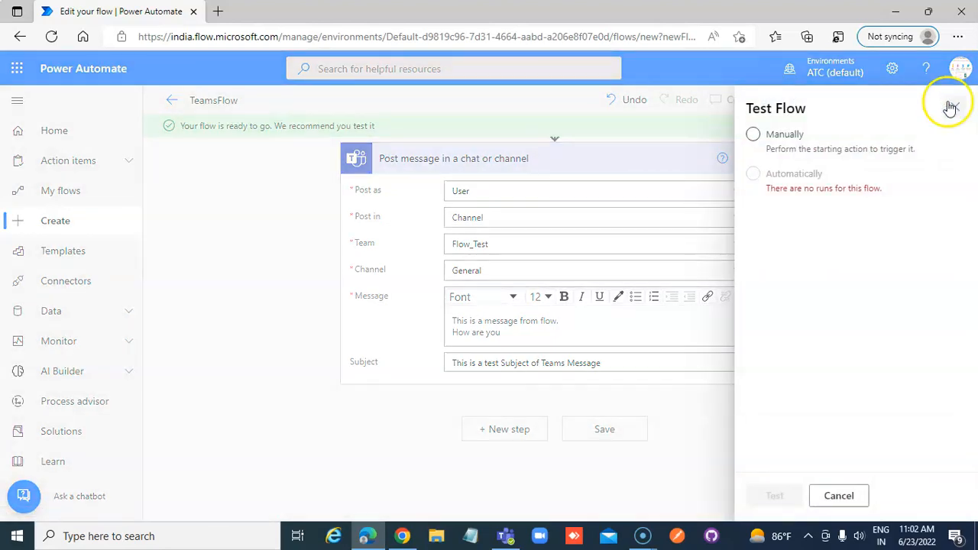
pyautogui.click(752, 134)
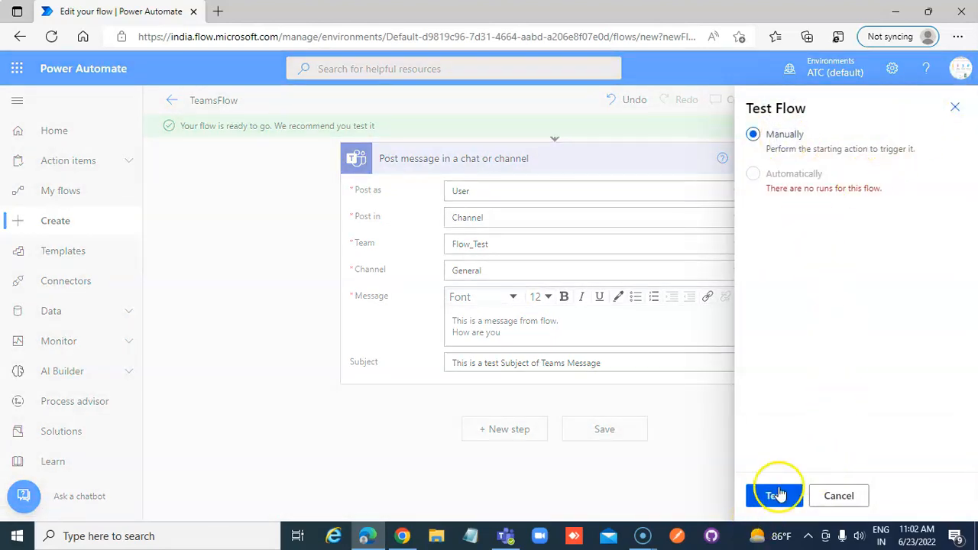
pyautogui.click(777, 496)
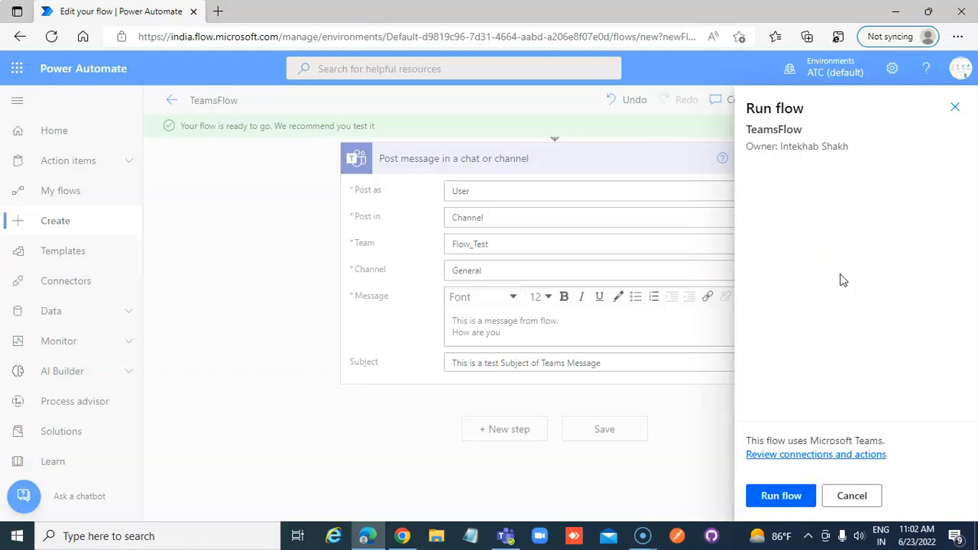
pyautogui.click(779, 495)
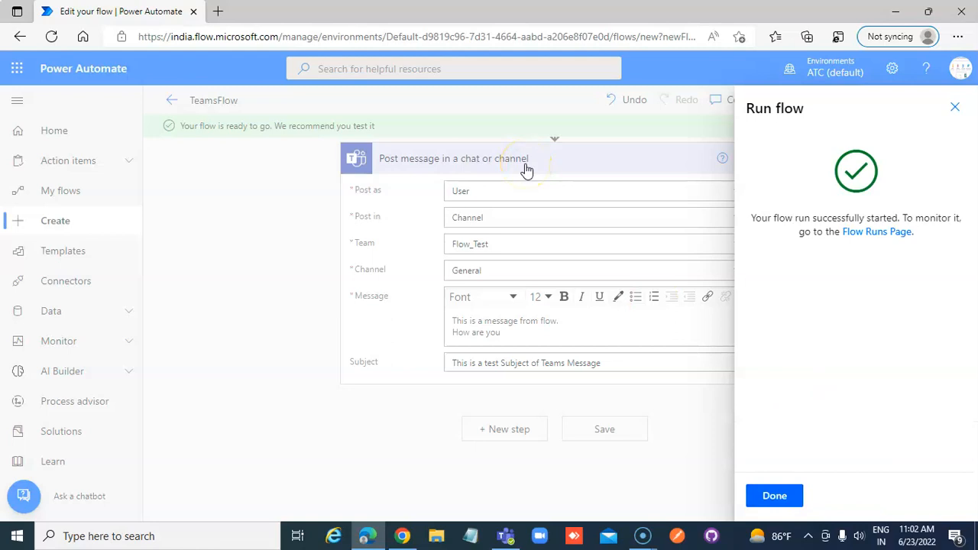
pyautogui.click(774, 496)
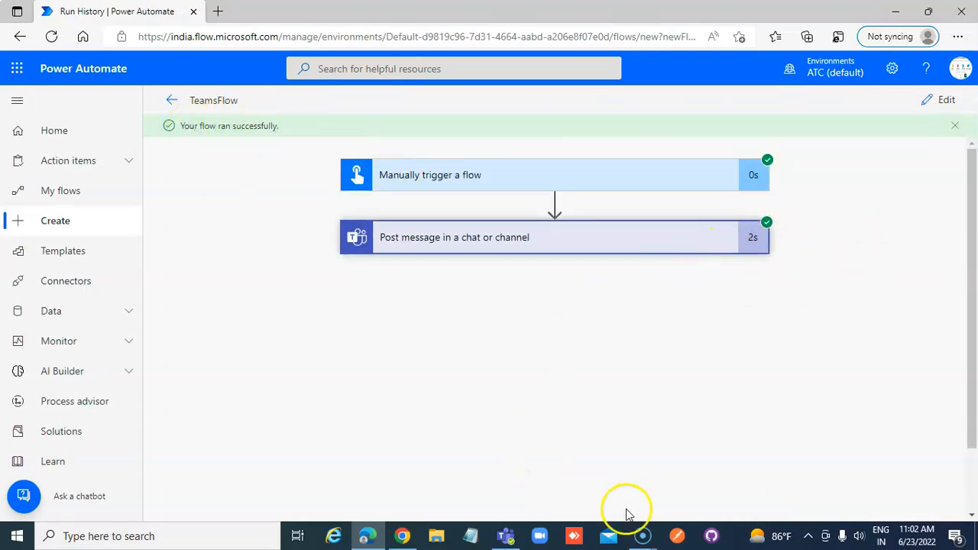
# Switch to Teams and view Flow_Test's General channel showing the posted subject and message
pyautogui.click(506, 535)
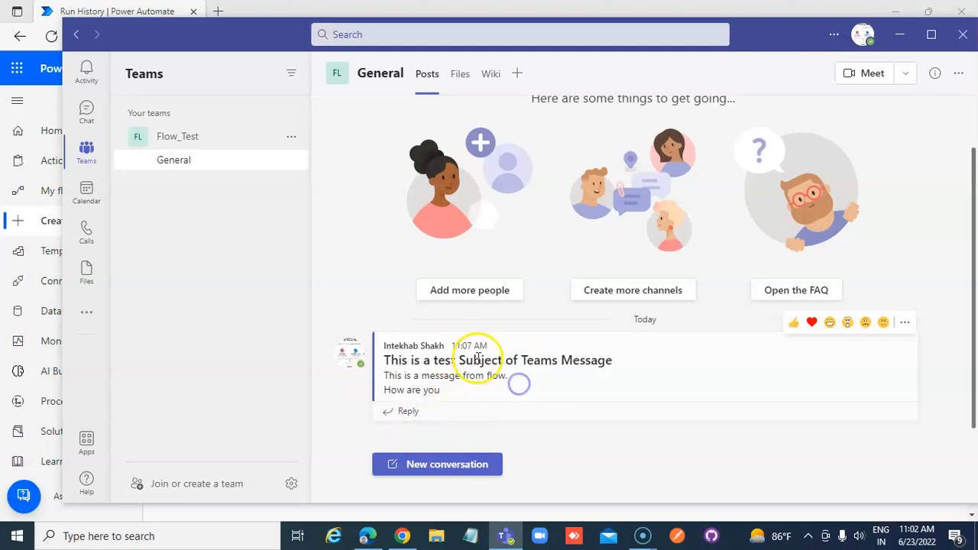
pyautogui.moveTo(538, 386)
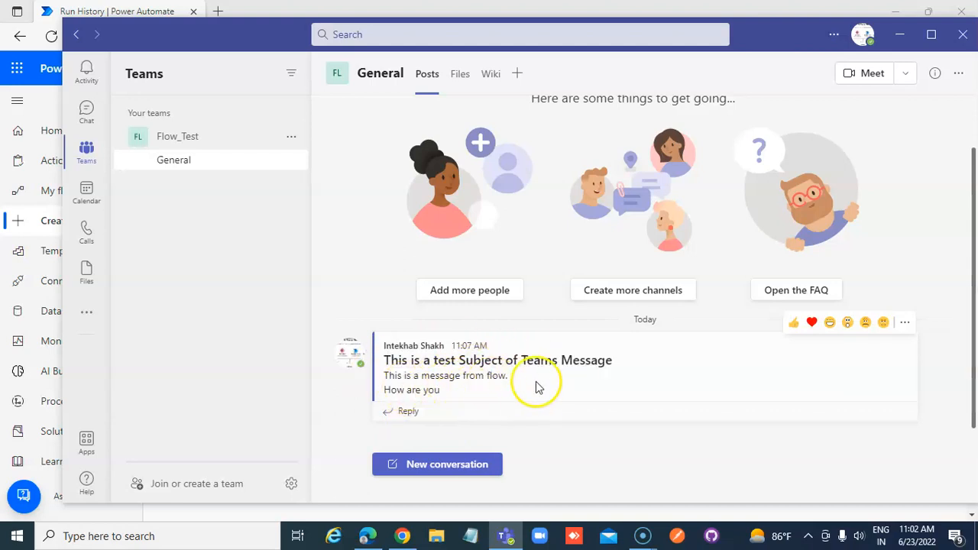
pyautogui.moveTo(473, 400)
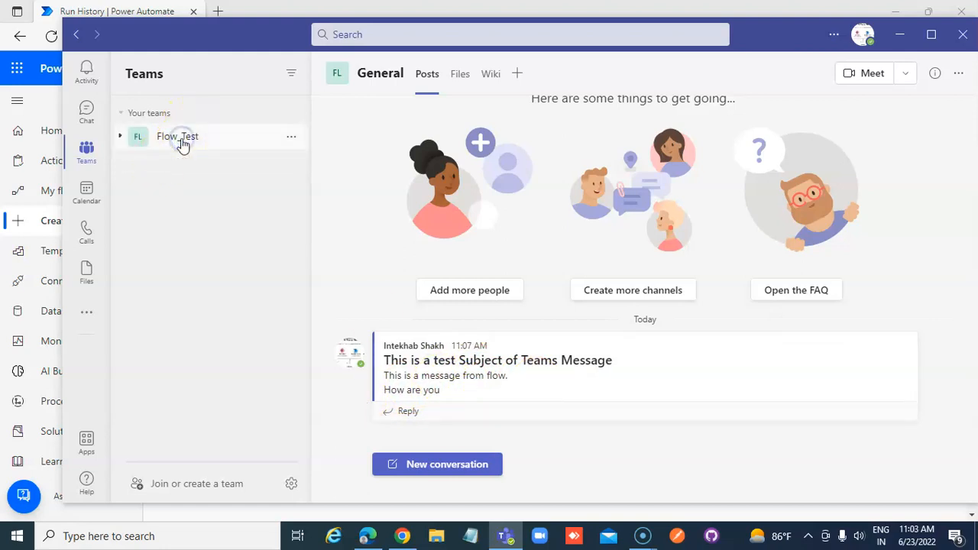
pyautogui.click(178, 136)
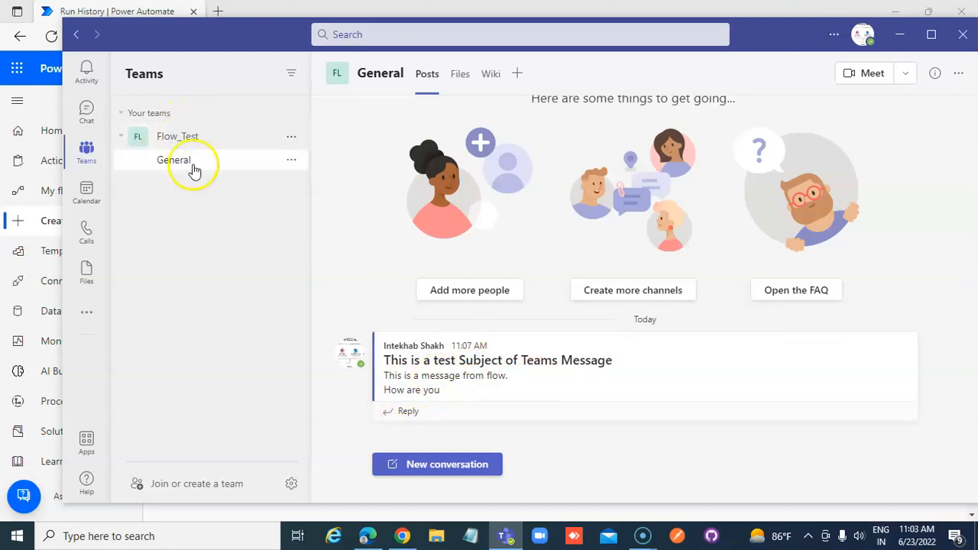
pyautogui.moveTo(401, 535)
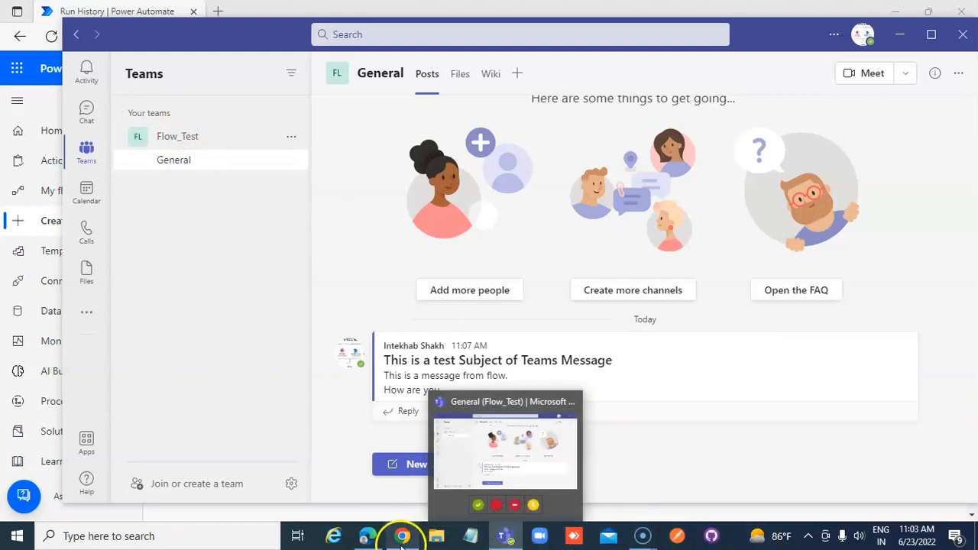
# Return to Power Automate, reopen TeamsFlow for editing, keeping the post target as Channel
pyautogui.click(367, 535)
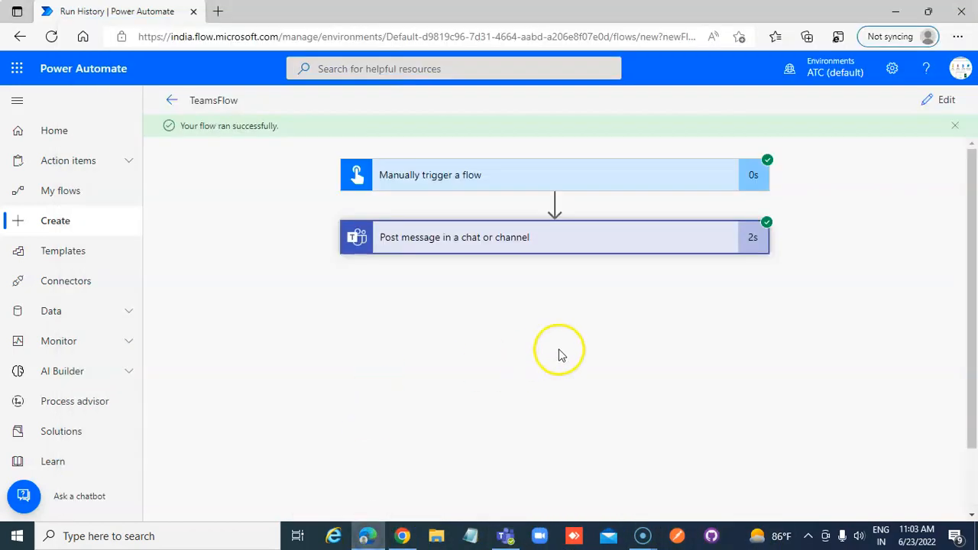
pyautogui.moveTo(926, 101)
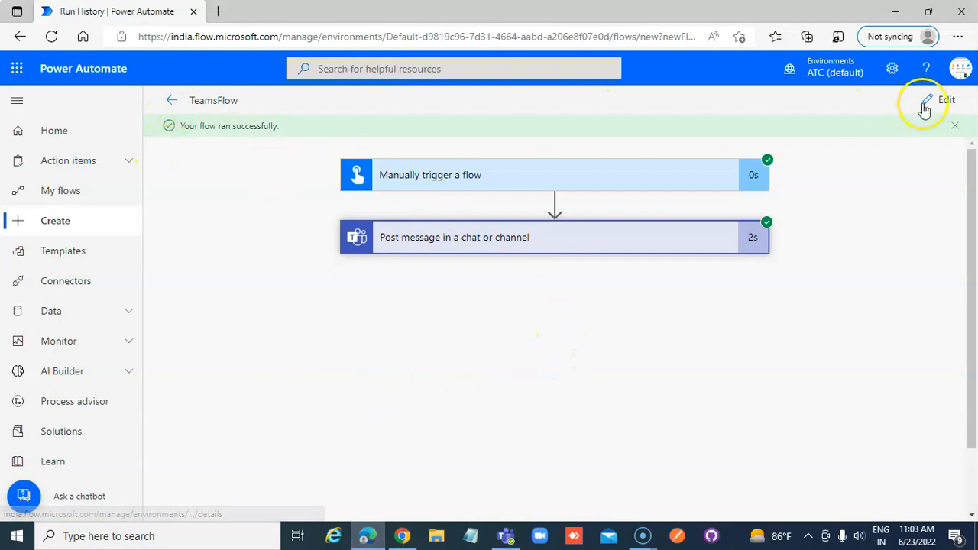
pyautogui.click(927, 101)
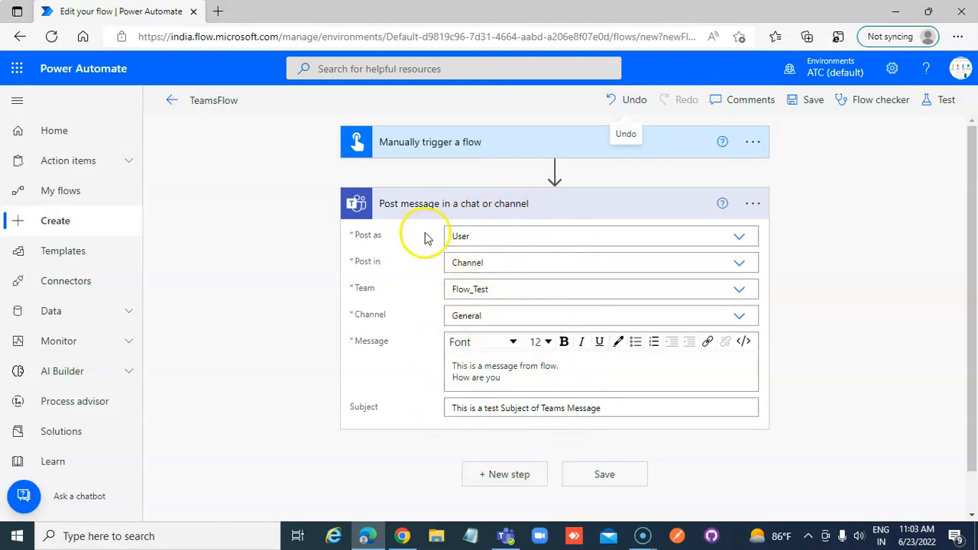
pyautogui.moveTo(628, 456)
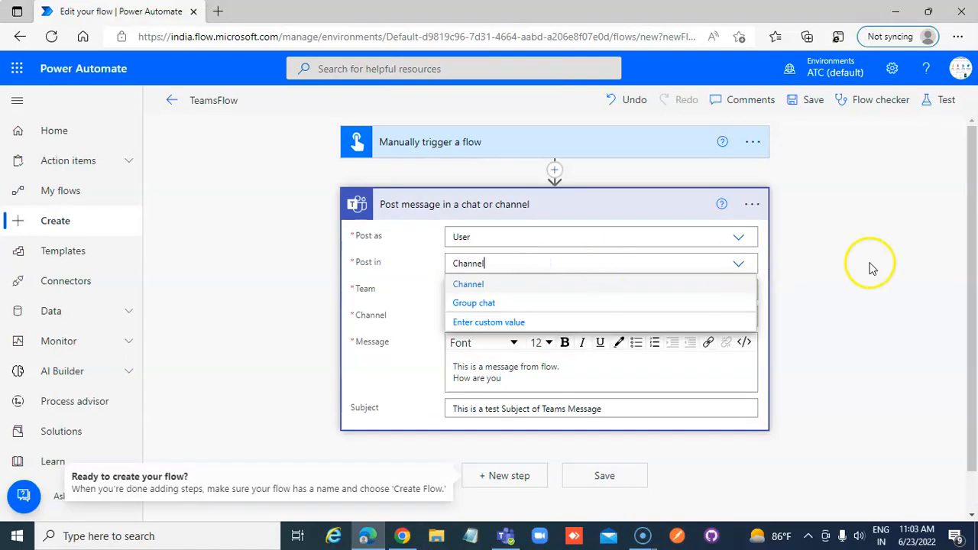
pyautogui.click(467, 283)
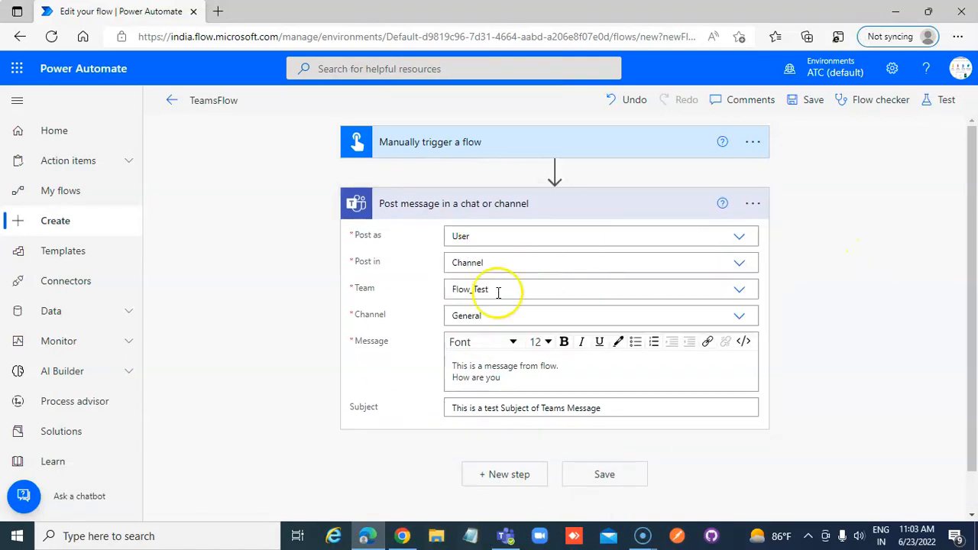
pyautogui.moveTo(554, 172)
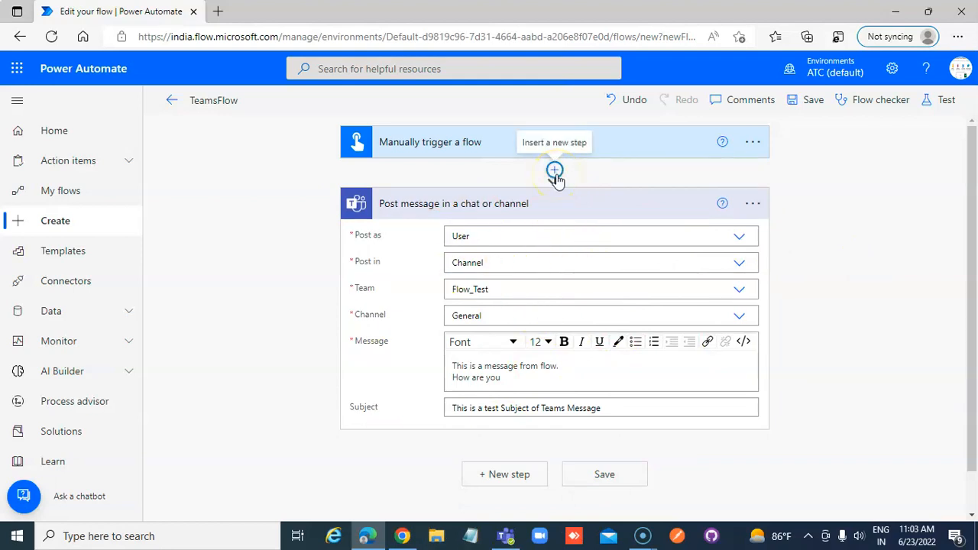
pyautogui.moveTo(145, 314)
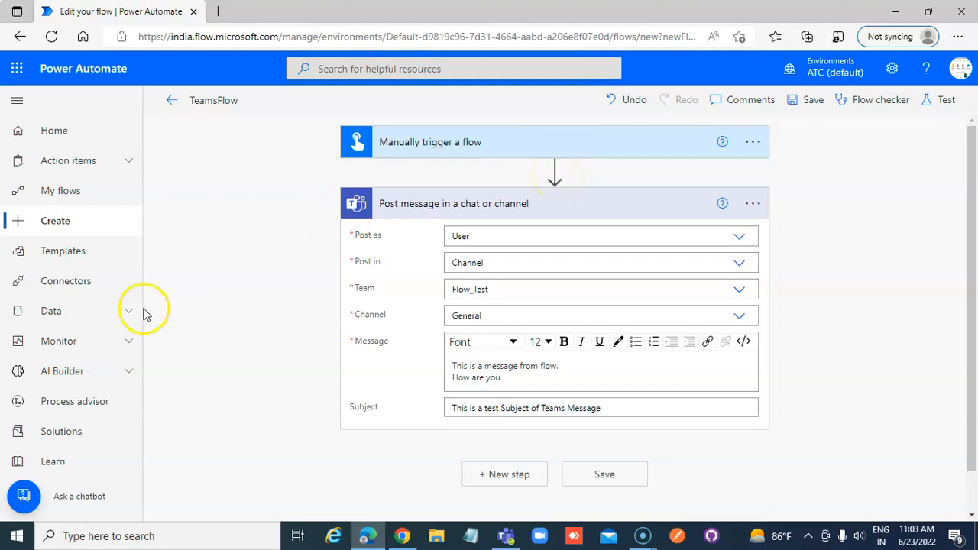